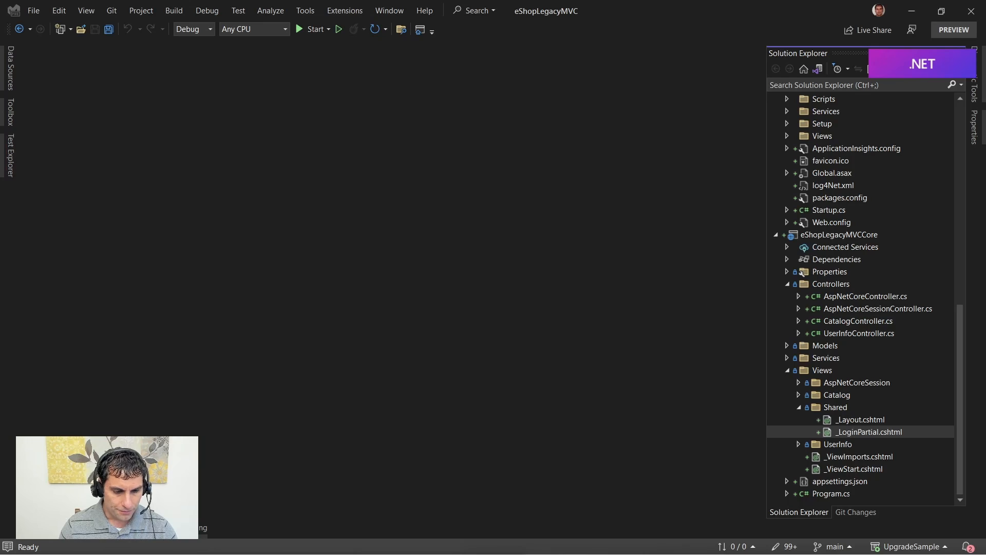
# - Open the Core project's Program.cs and scroll to the AddAuthenticationClient call
pyautogui.click(831, 493)
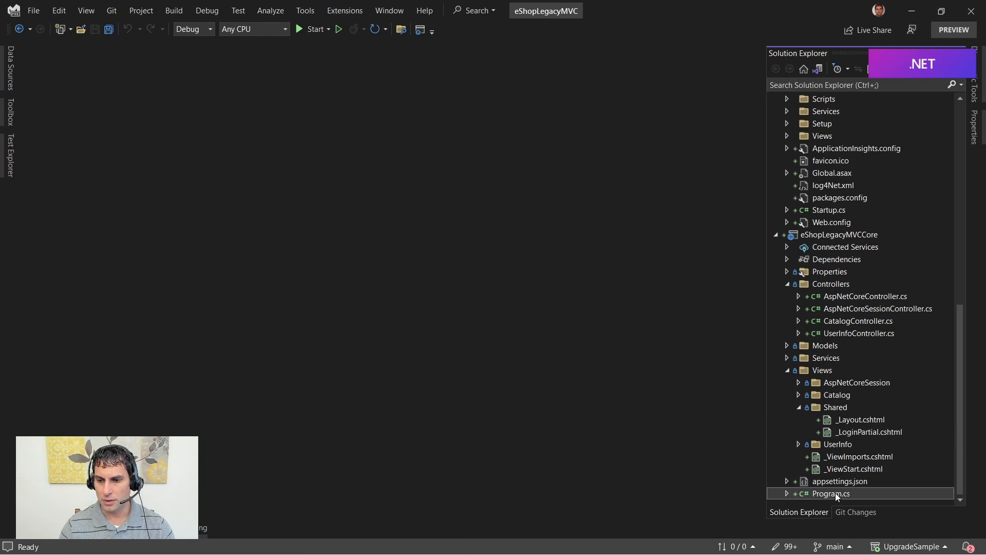
pyautogui.doubleClick(831, 493)
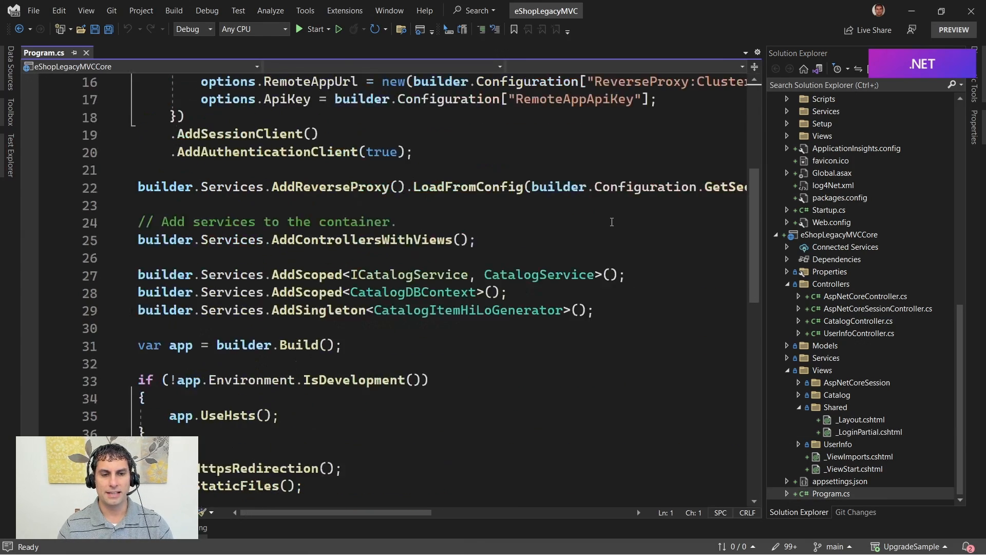
pyautogui.scroll(3)
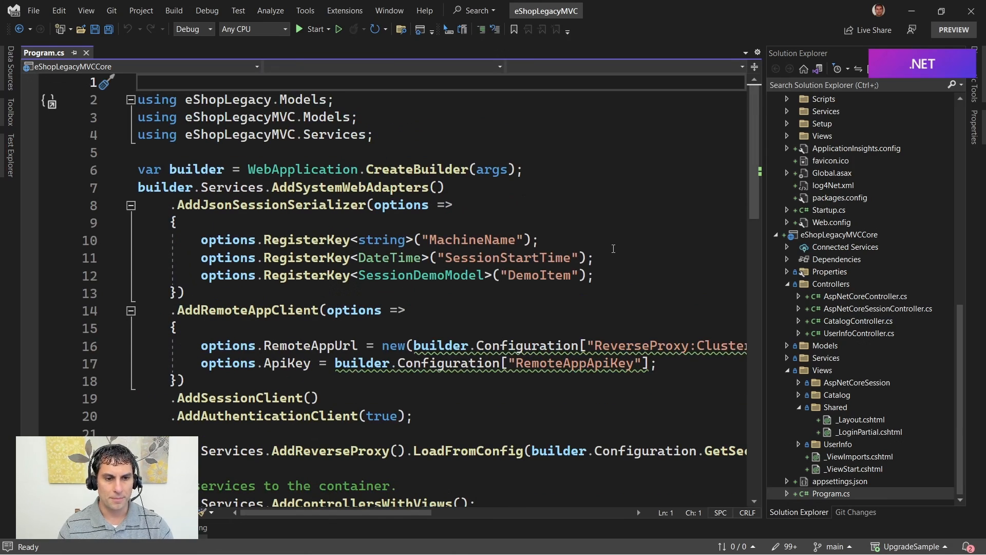
pyautogui.scroll(-3)
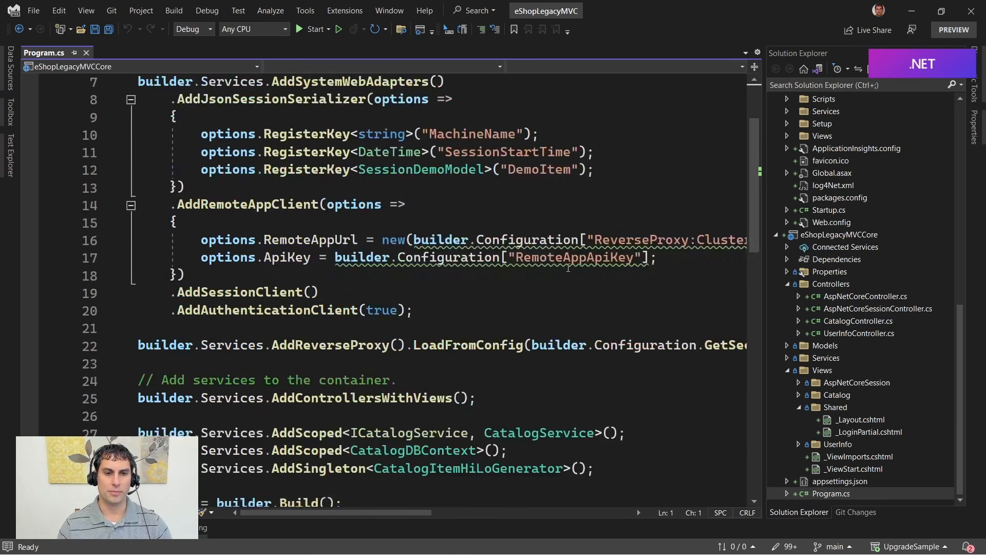
pyautogui.scroll(-3)
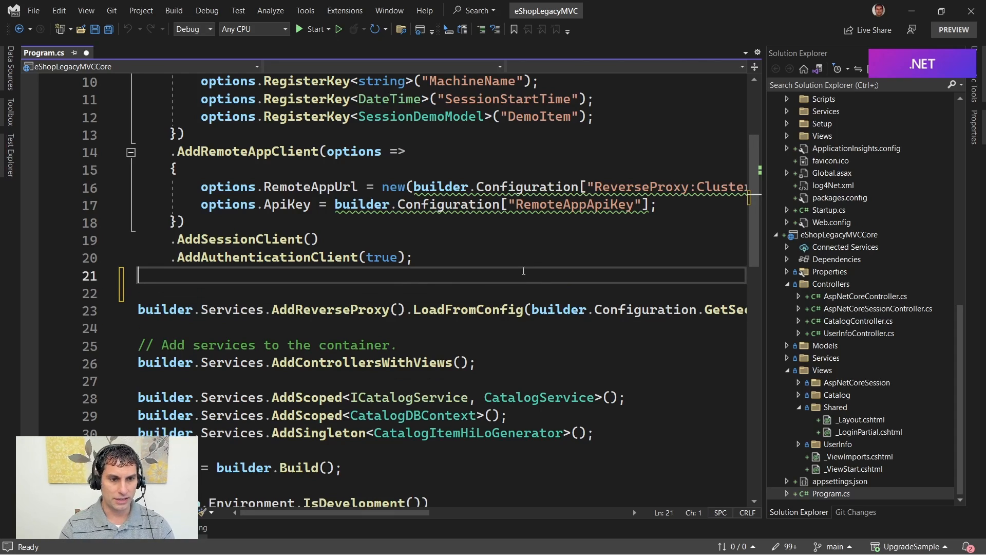
# - Add builder.Services.AddMvc() and a keyPath variable via Path.Combine with SpecialFolder.ApplicationData
pyautogui.write('builder.Services.AddMvc()')
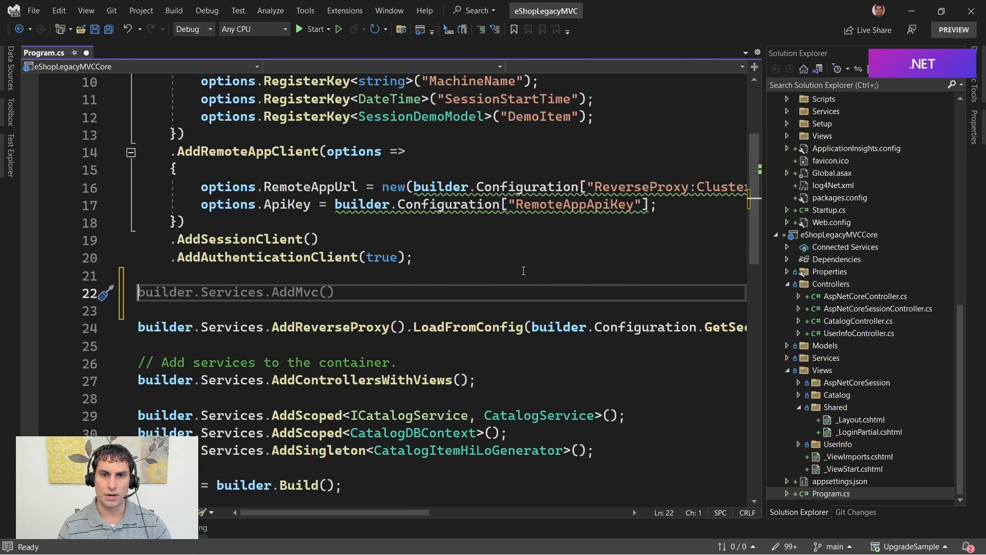
pyautogui.write('v')
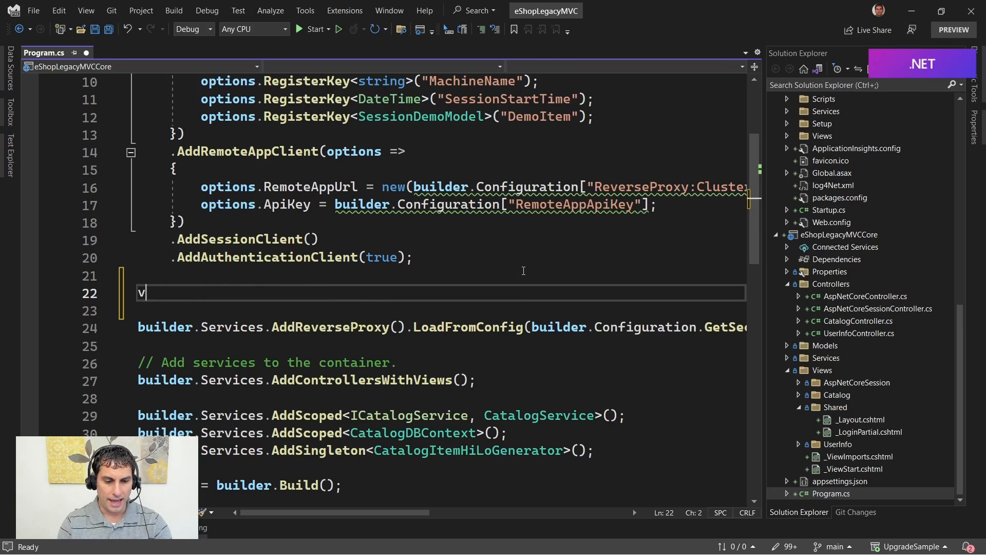
pyautogui.write('ar keyPath =')
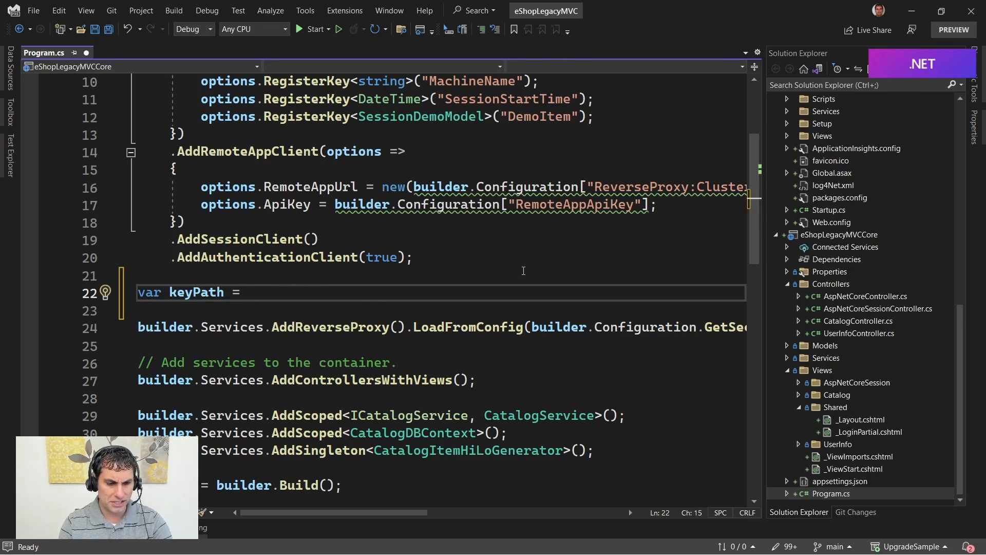
pyautogui.write('Path.Combine(Environment.GetFolderPath(Environment.')
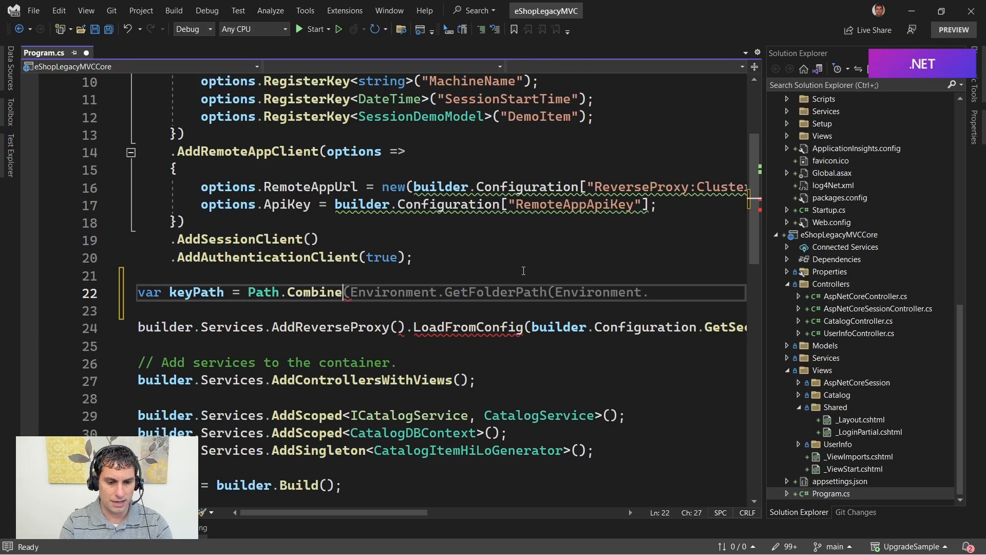
pyautogui.write('(En')
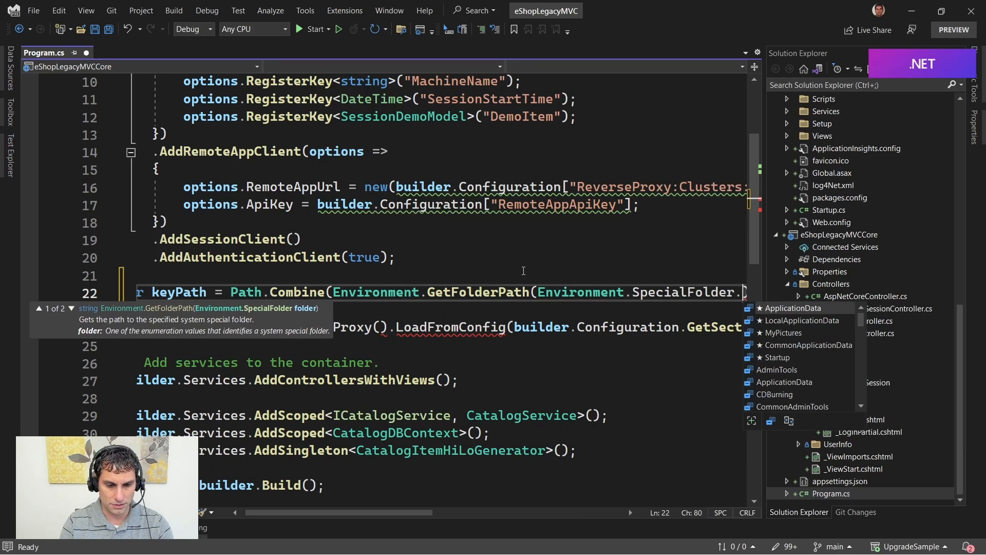
pyautogui.write('ApplicationData')
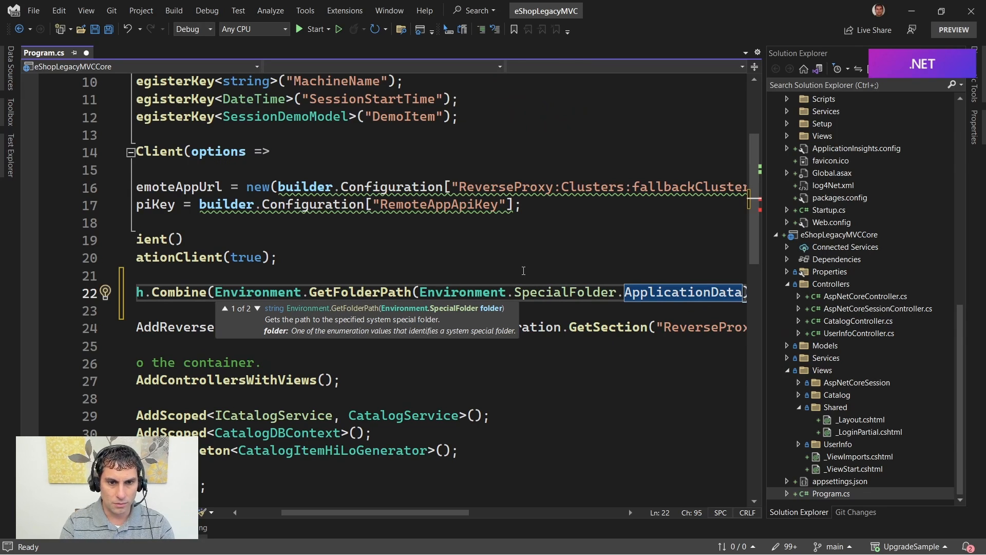
pyautogui.write(', "D')
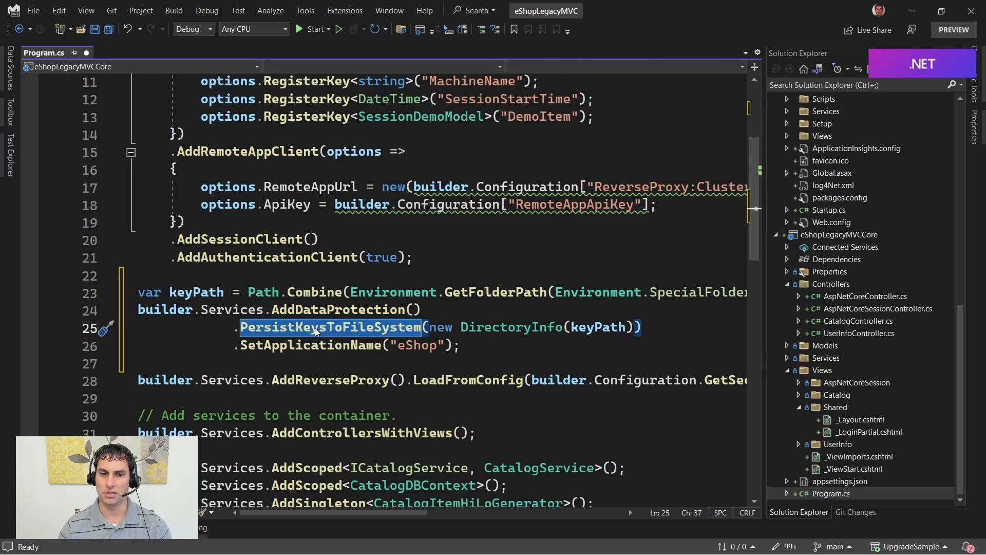
# - Insert AddAuthentication with an AddCookie call below the data protection setup
pyautogui.click(459, 345)
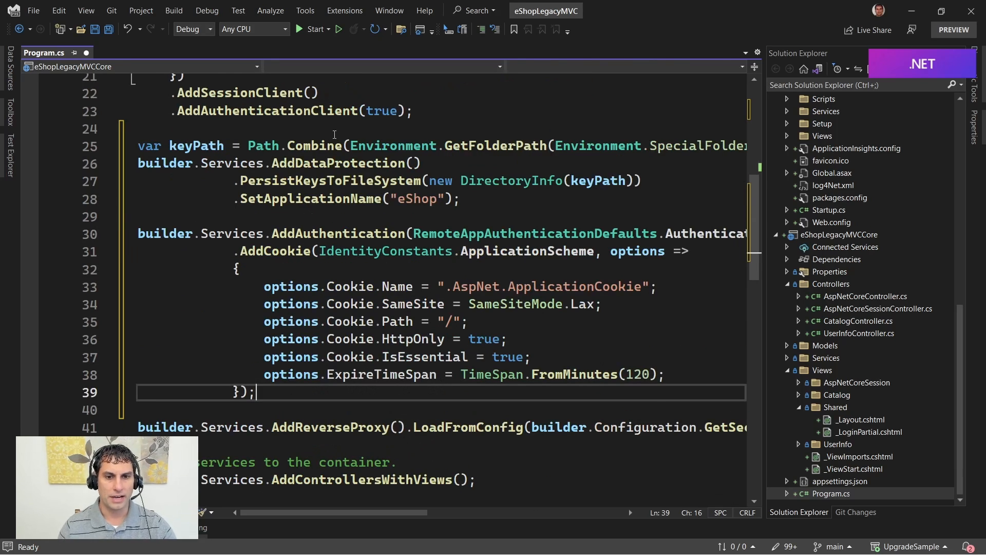
pyautogui.moveTo(271, 251)
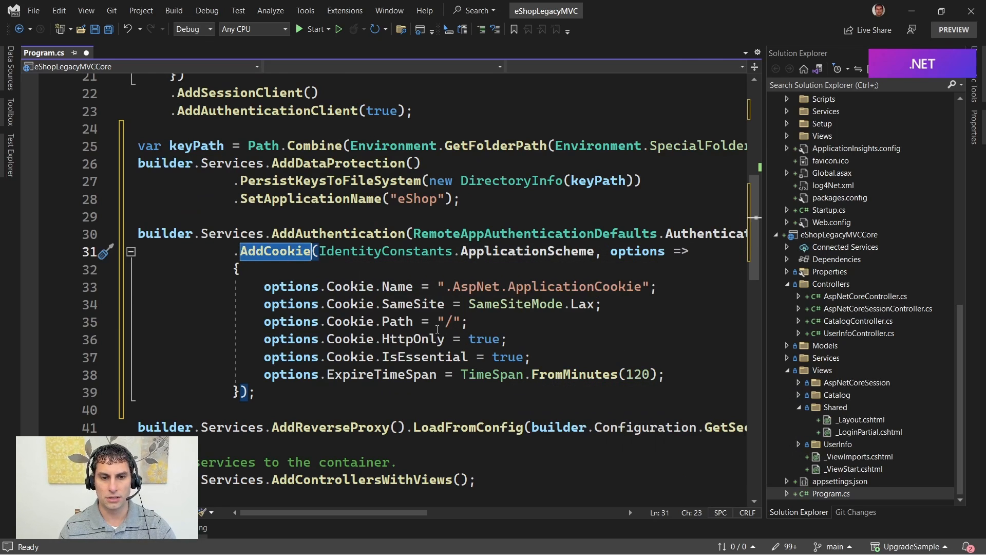
pyautogui.doubleClick(350, 287)
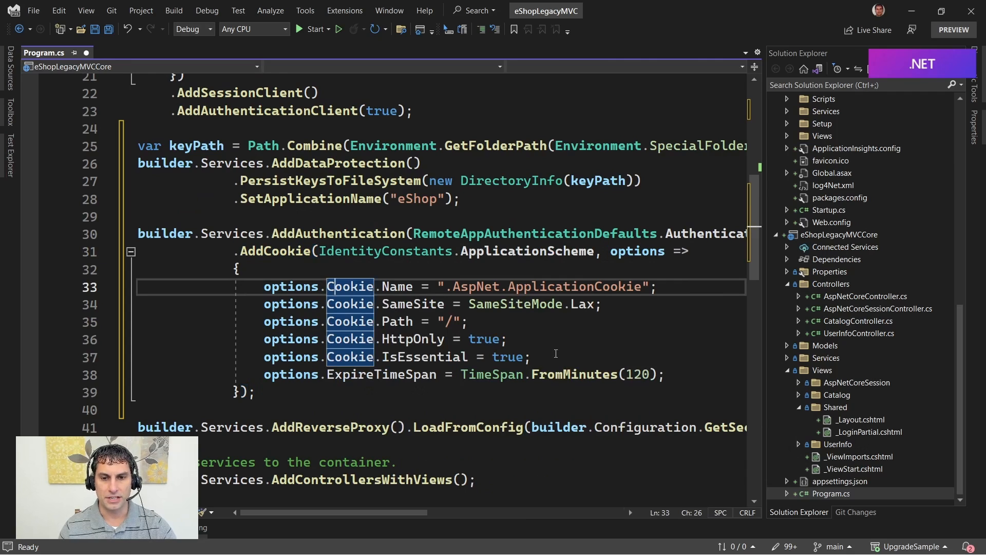
pyautogui.moveTo(453, 286)
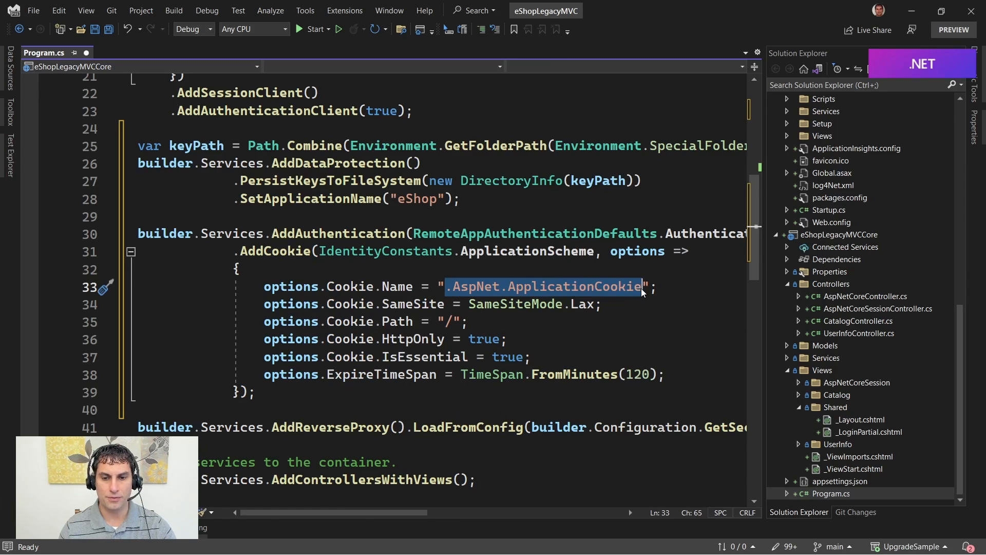
pyautogui.moveTo(622, 302)
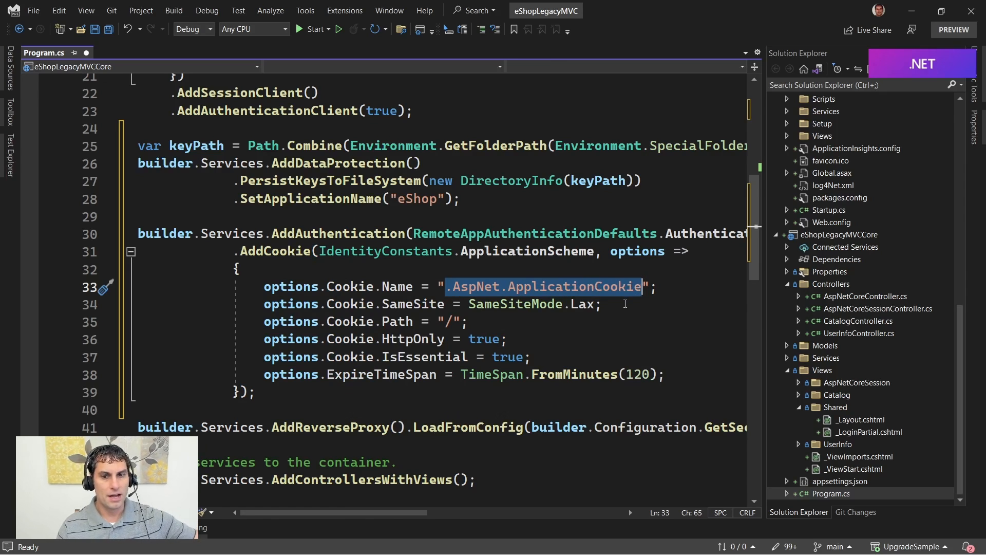
pyautogui.moveTo(614, 310)
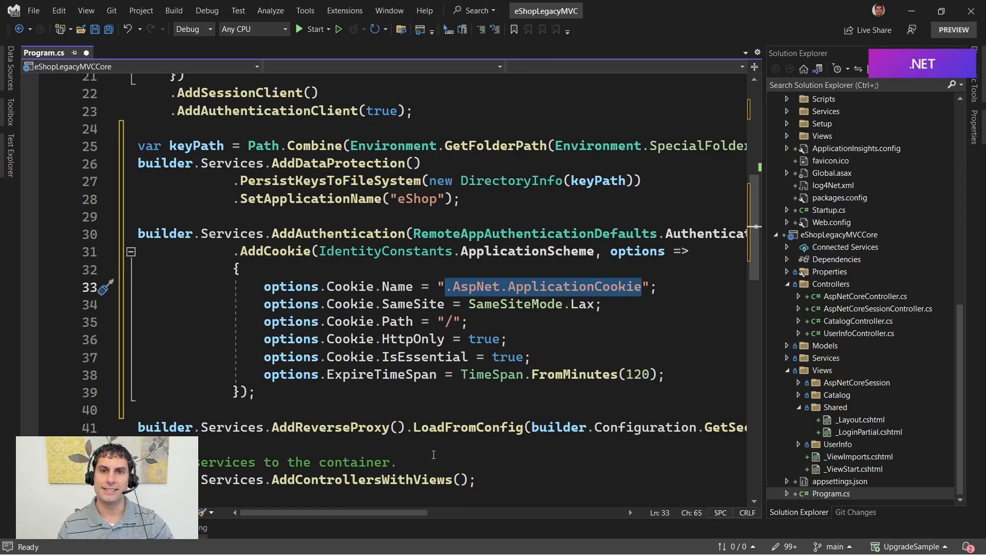
pyautogui.moveTo(380, 490)
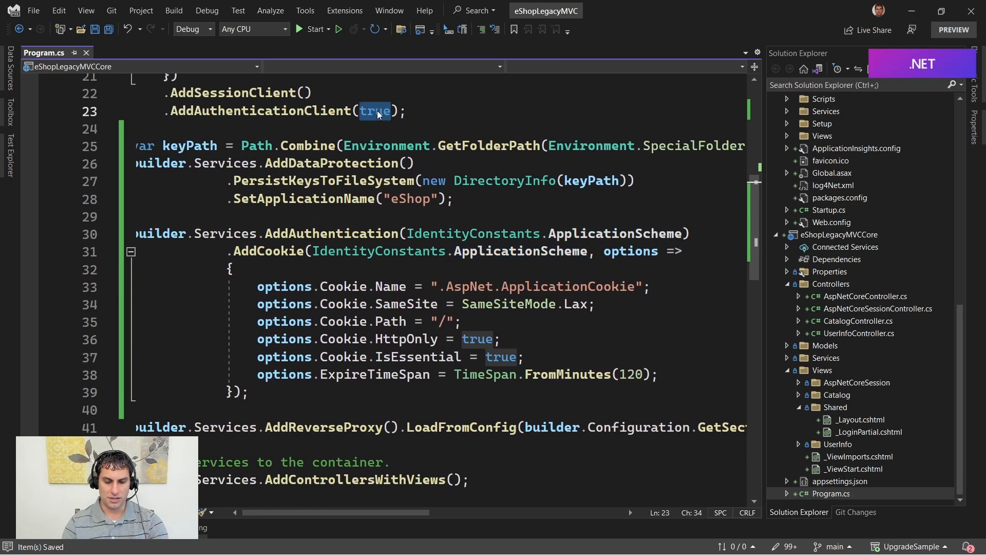
# - Change the AddAuthenticationClient flag to false
pyautogui.write('false')
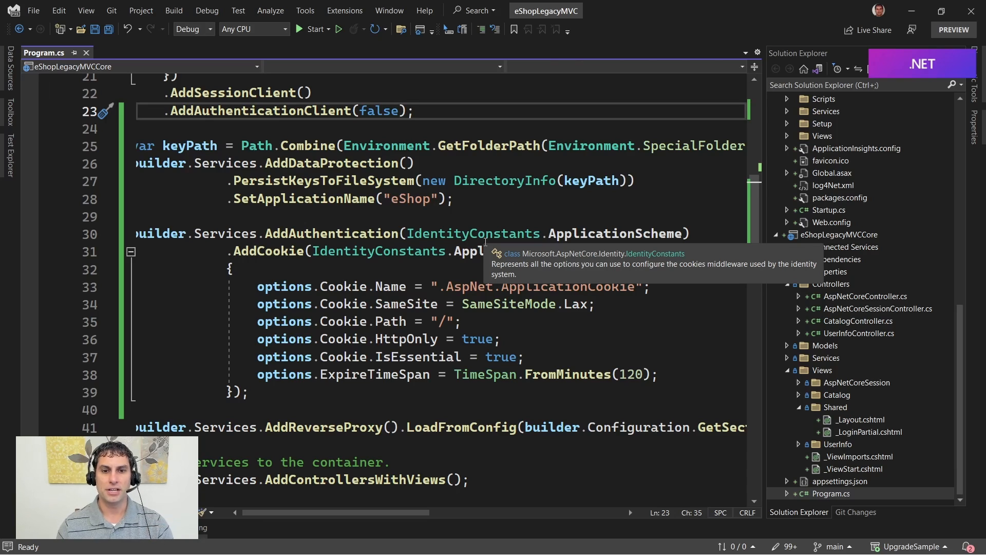
pyautogui.moveTo(331, 233)
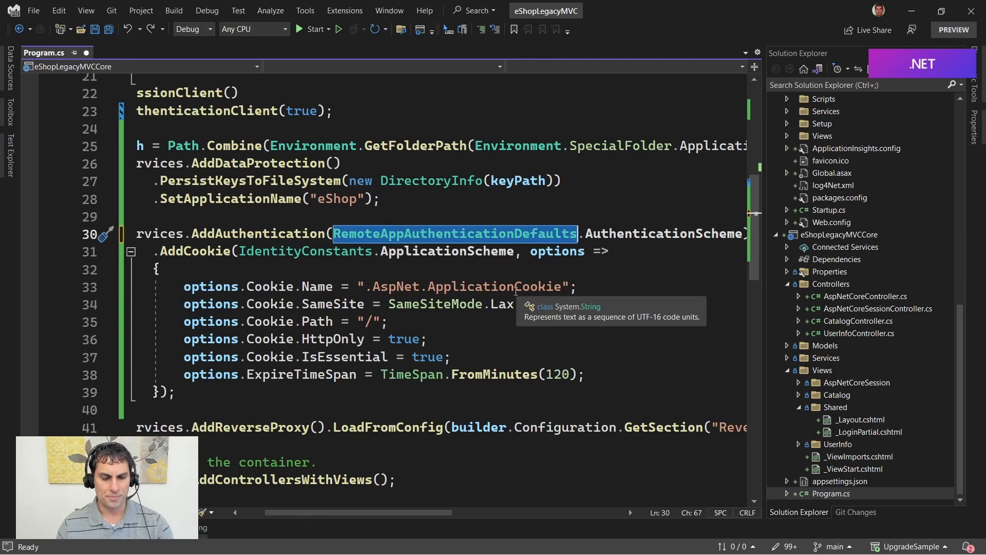
# - Save Program.cs with Ctrl+S
pyautogui.press('ctrl+s')
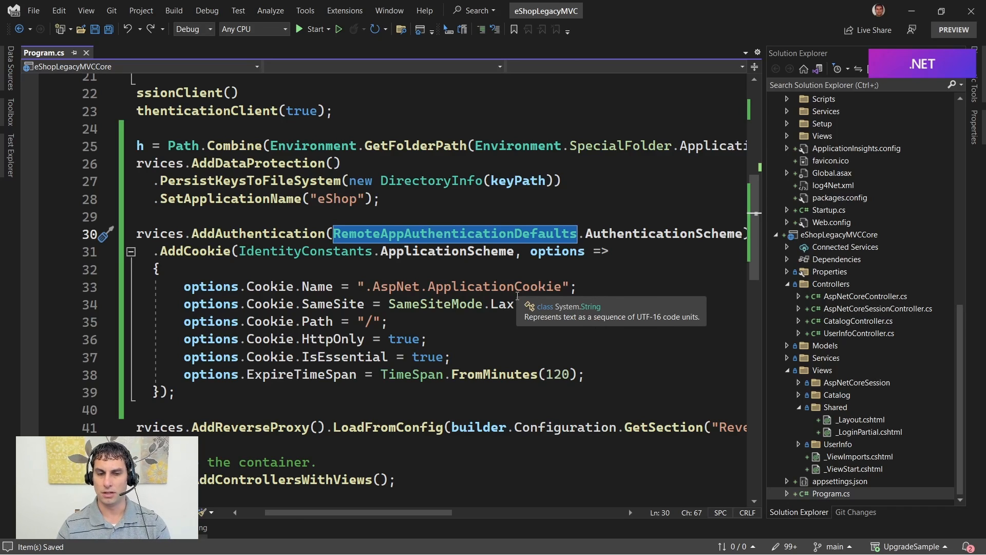
pyautogui.moveTo(417, 220)
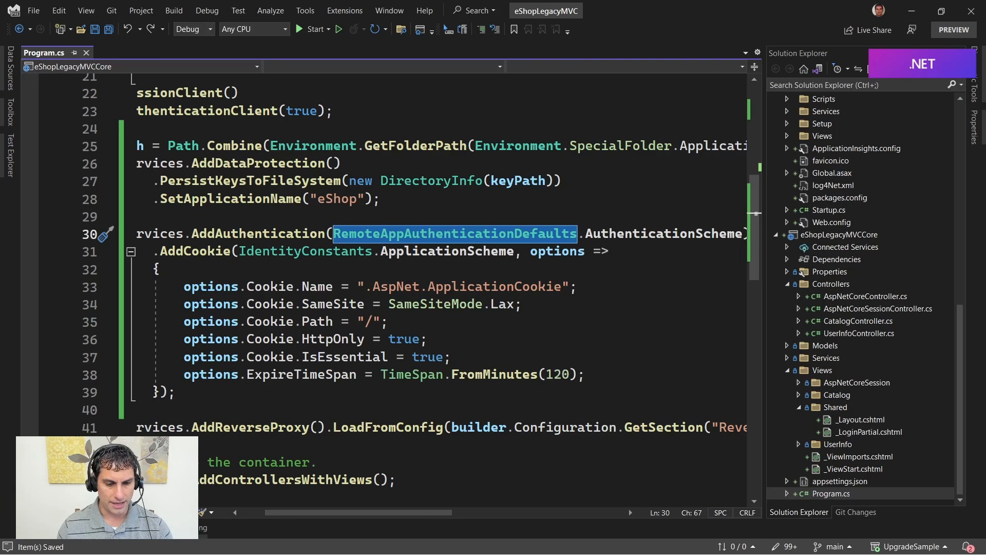
pyautogui.moveTo(309, 531)
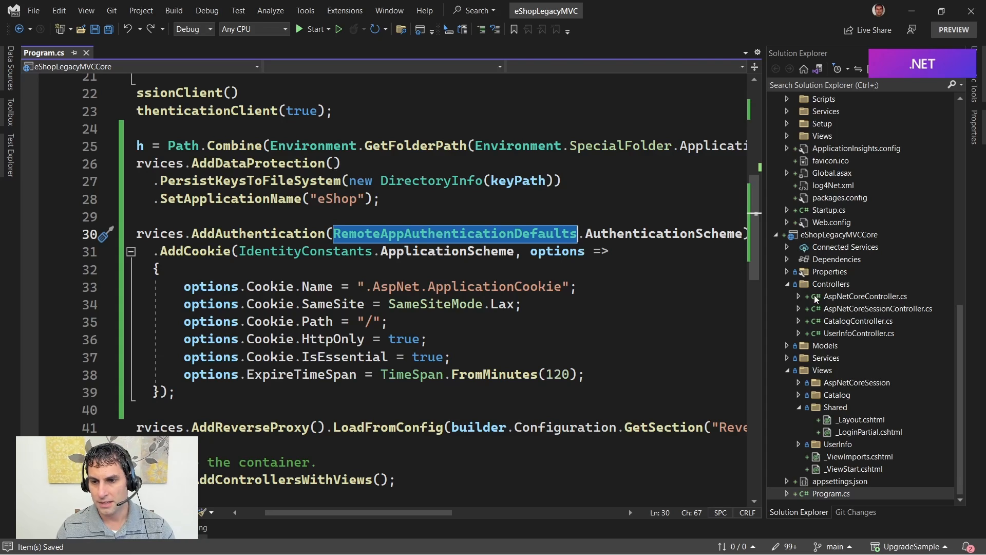
# - Scaffold an empty MVC controller named AccountController in the Controllers folder
pyautogui.rightClick(836, 283)
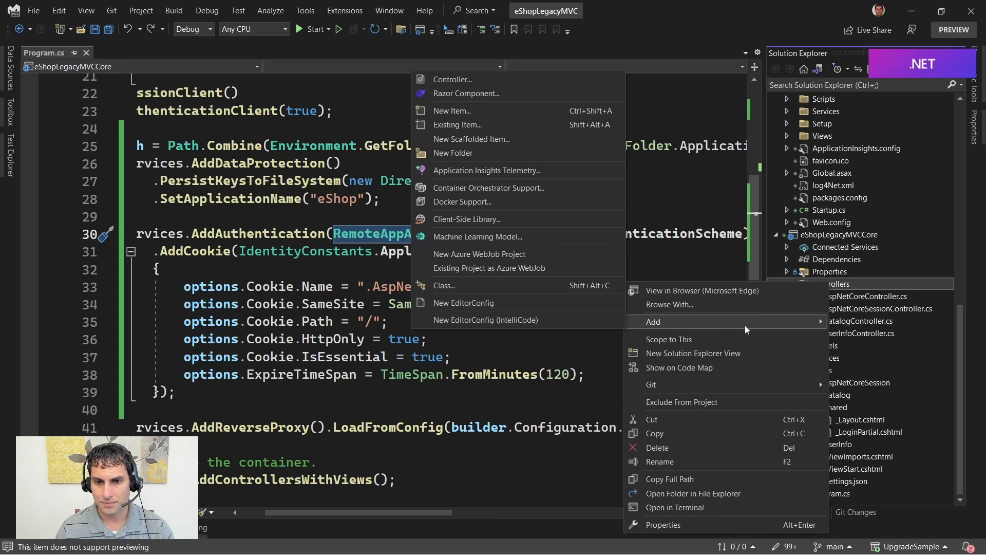
pyautogui.click(471, 139)
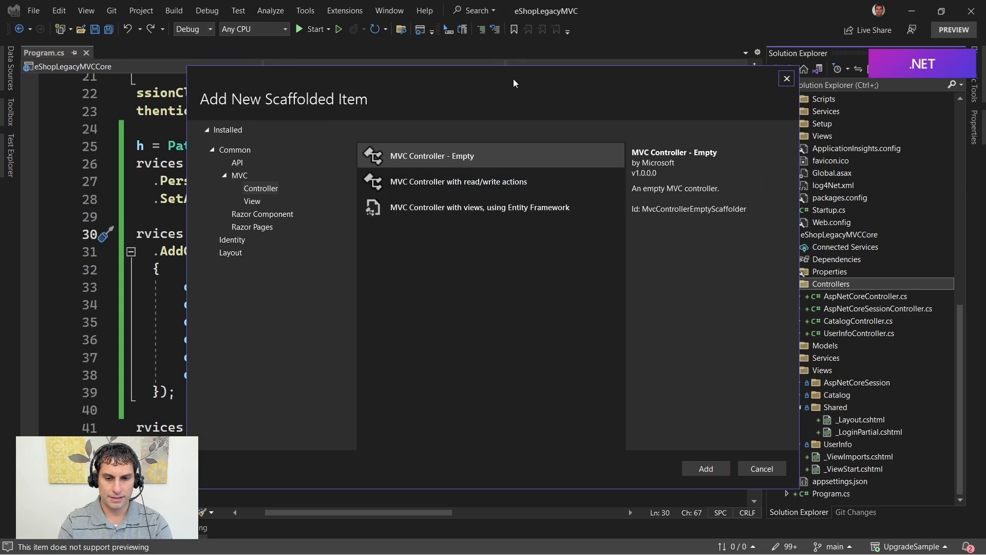
pyautogui.click(761, 468)
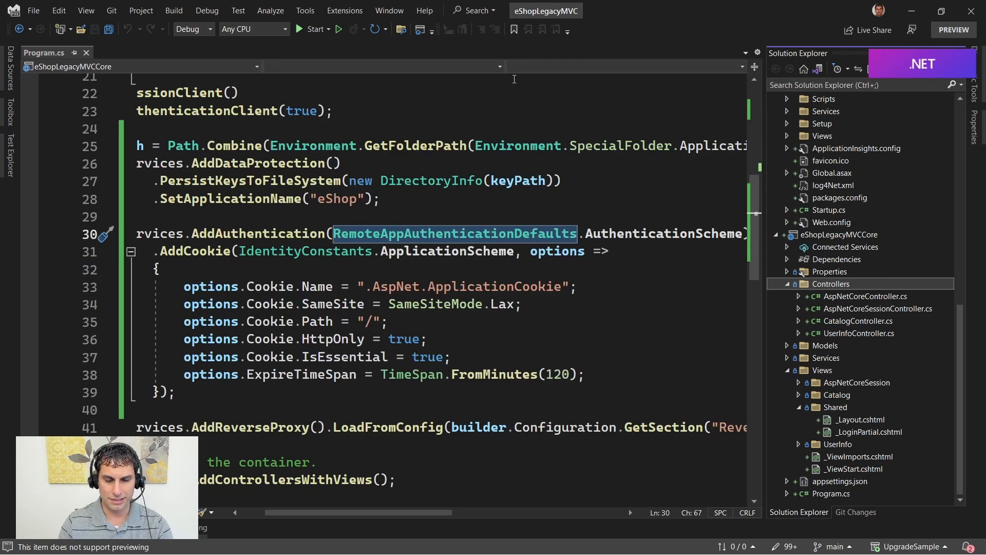
pyautogui.moveTo(666, 323)
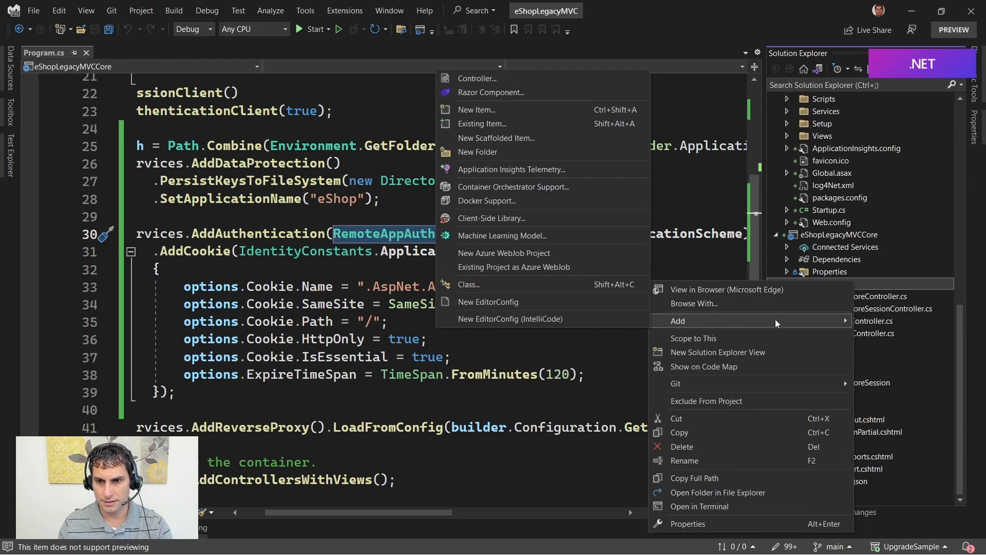
pyautogui.click(496, 138)
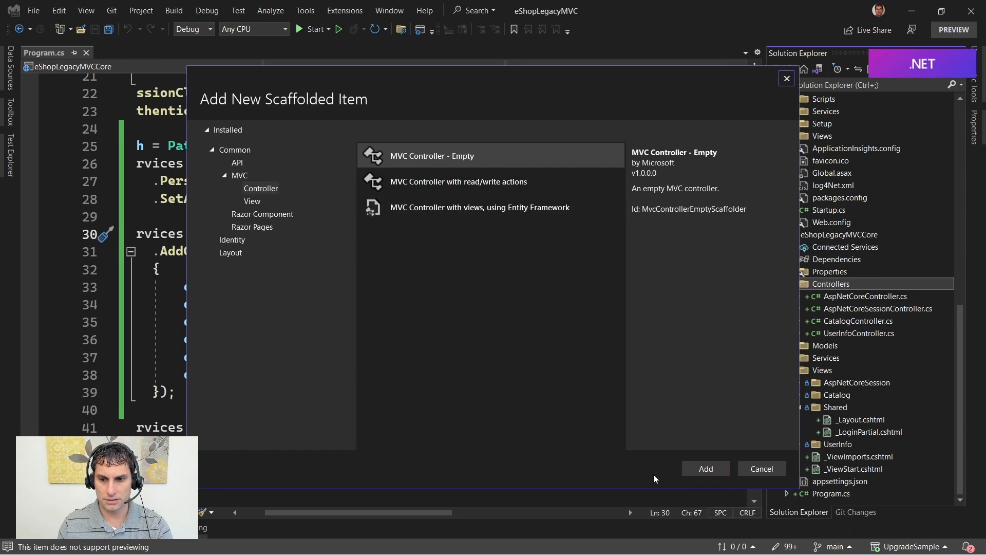
pyautogui.click(760, 469)
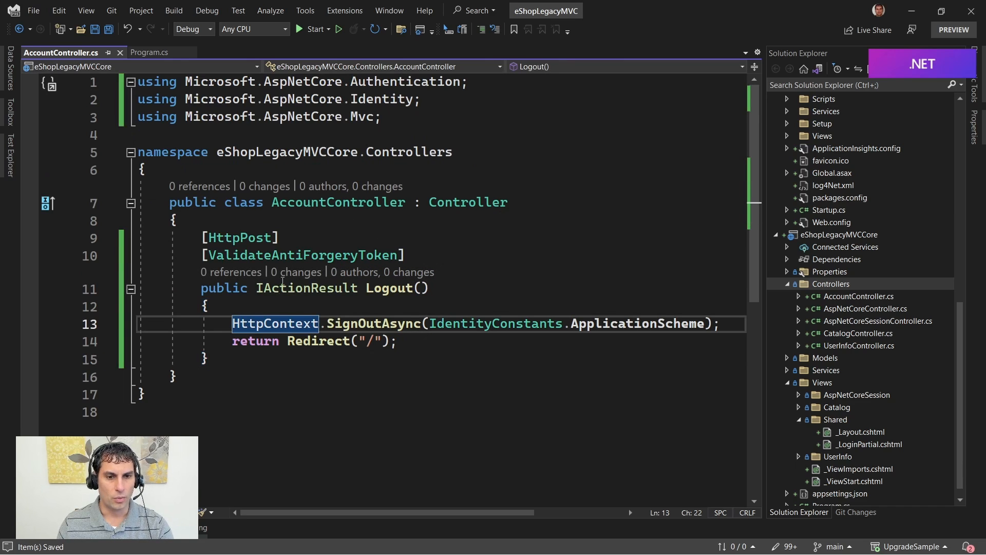
pyautogui.moveTo(275, 323)
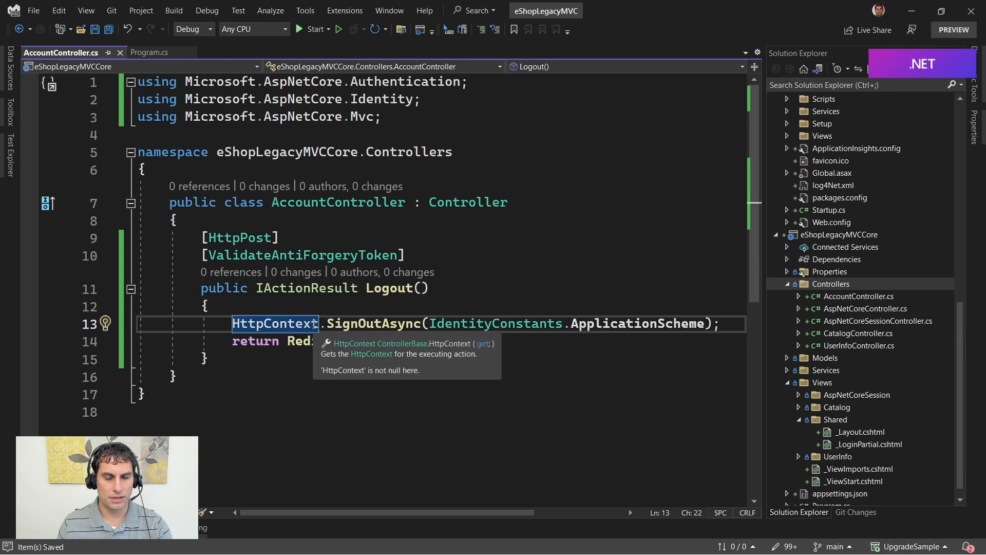
# - Review the Logout action's scheme and attributes, then open the legacy _LoginPartial.cshtml view
pyautogui.click(207, 306)
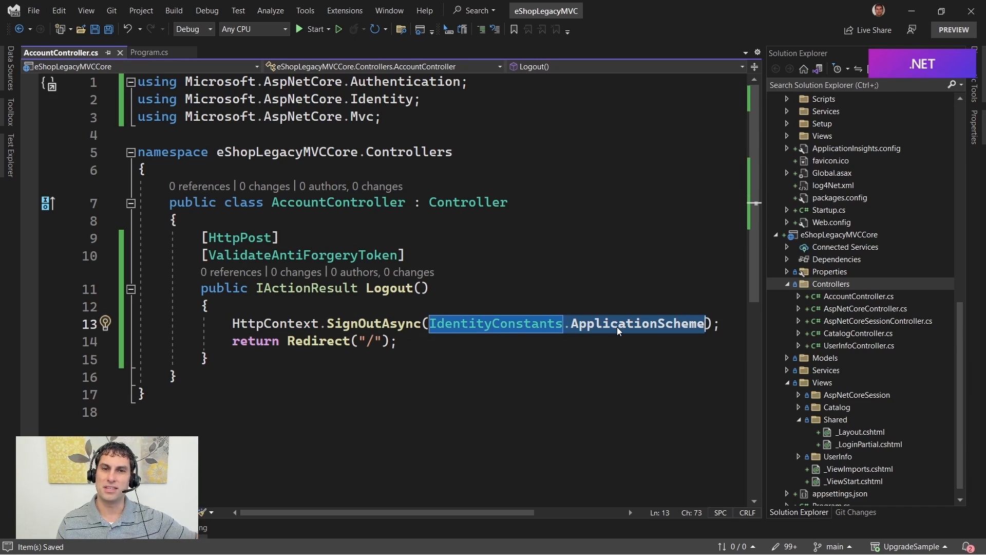
pyautogui.moveTo(636, 323)
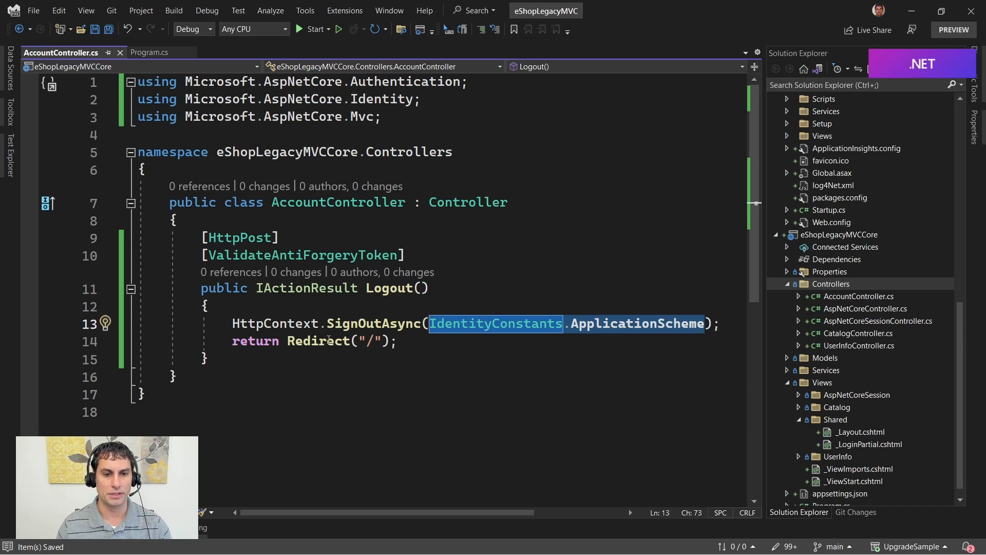
pyautogui.click(441, 340)
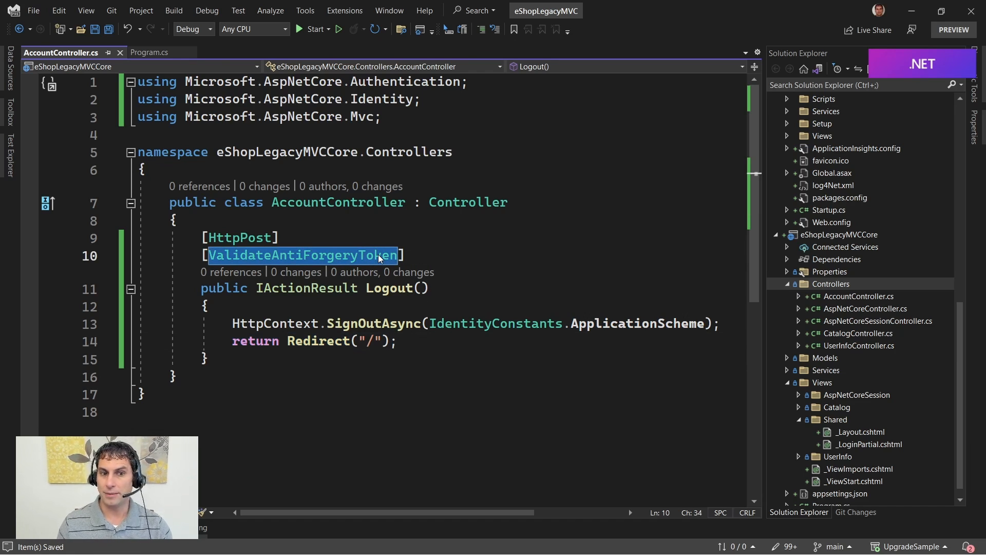
pyautogui.moveTo(452, 263)
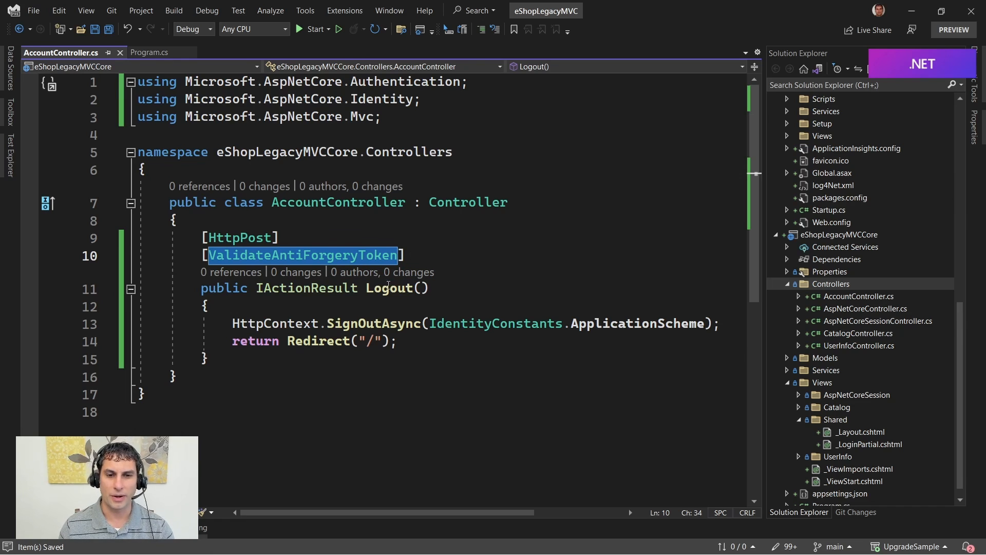
pyautogui.click(388, 288)
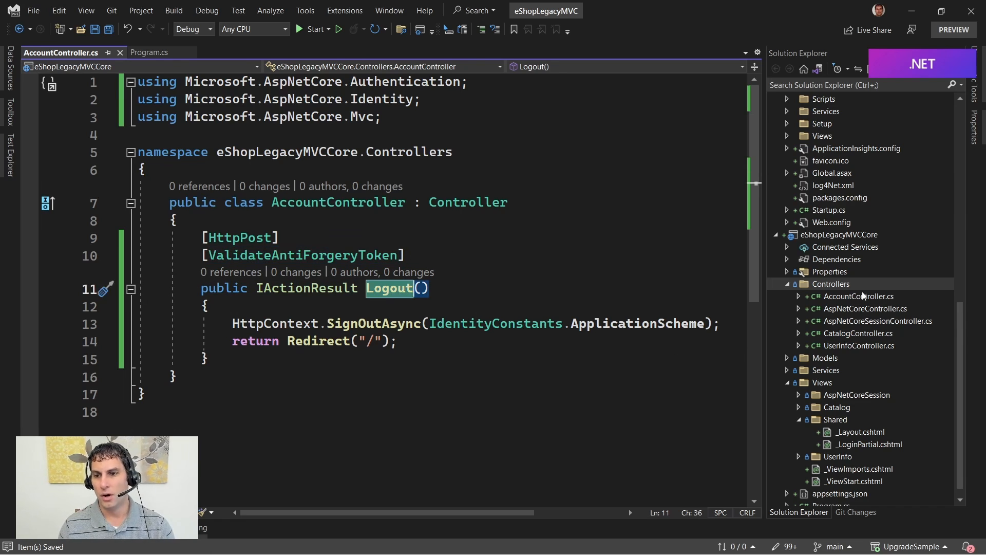
pyautogui.scroll(3)
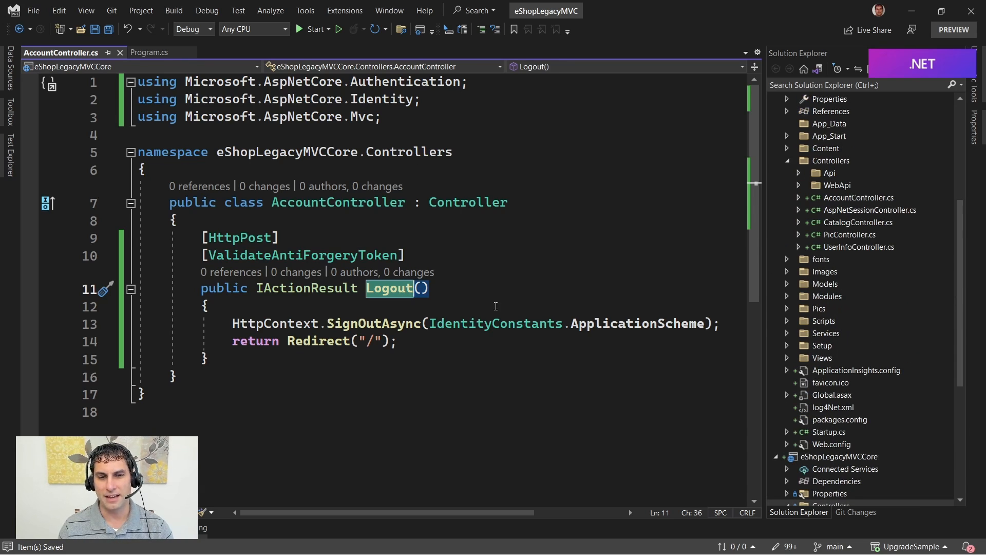
pyautogui.scroll(-3)
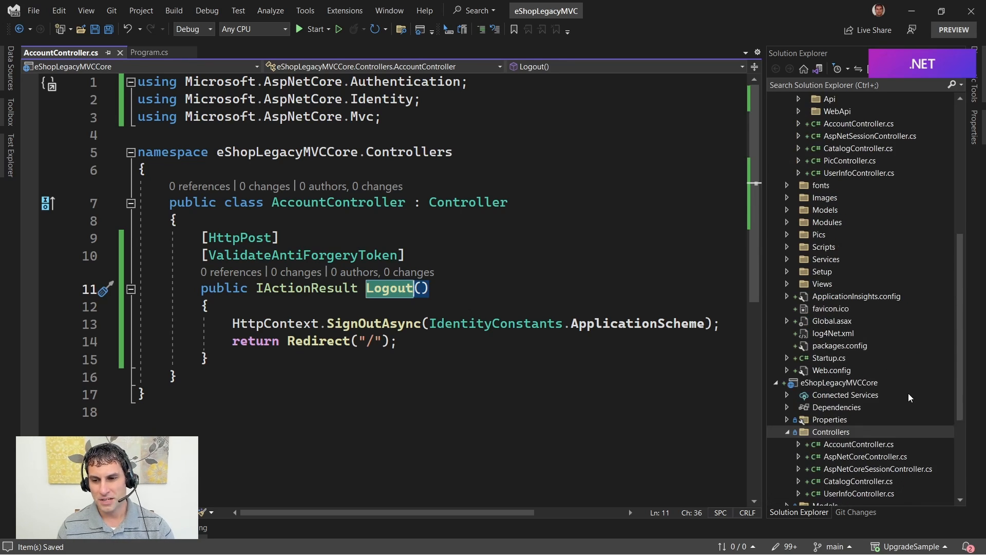
pyautogui.doubleClick(867, 431)
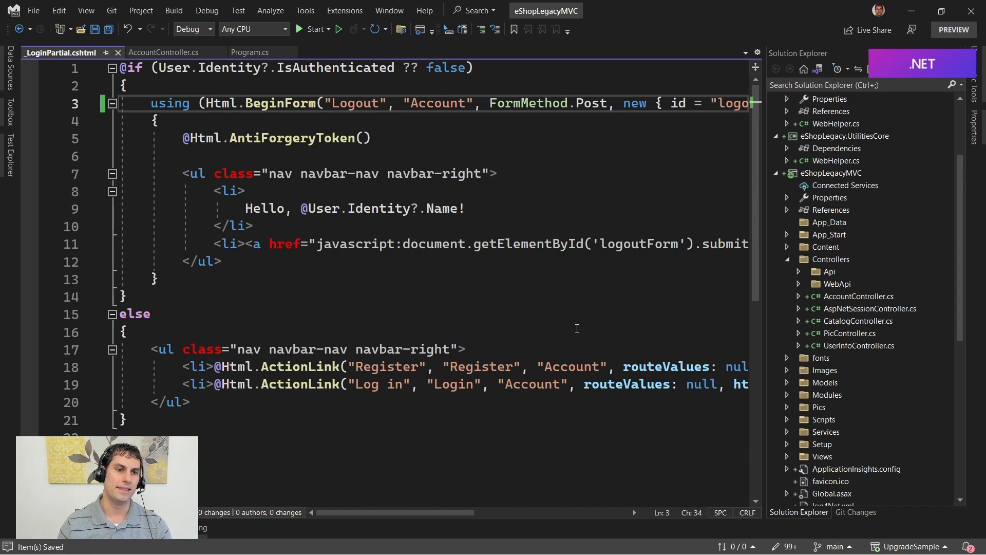
# - Return to the Account controller code and bring up actions for the eShopLegacyMVC project
pyautogui.click(163, 52)
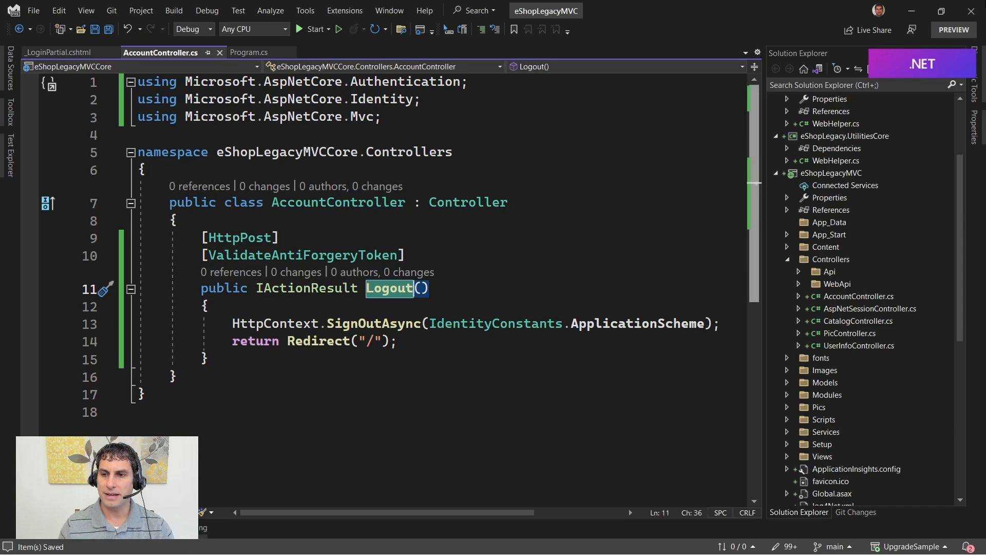
pyautogui.scroll(3)
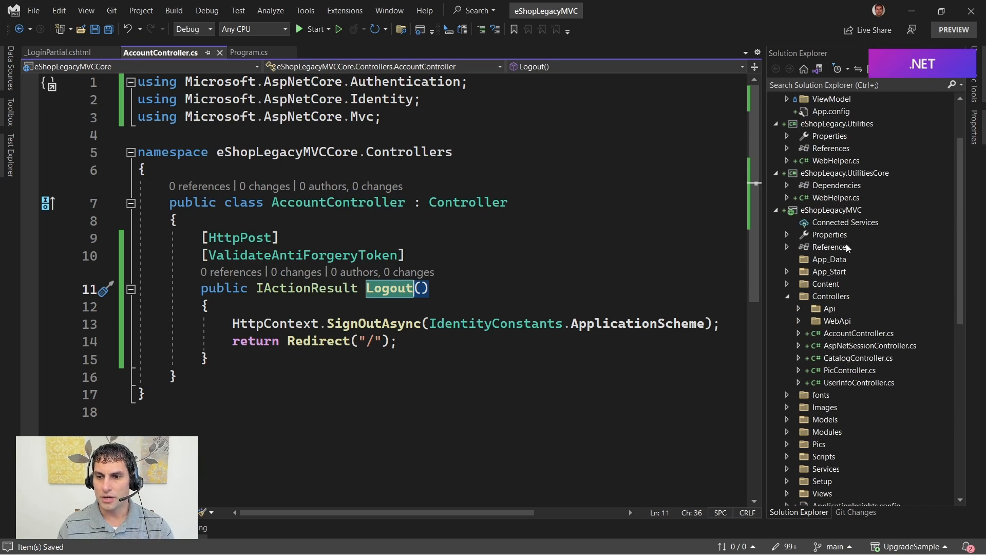
pyautogui.rightClick(831, 210)
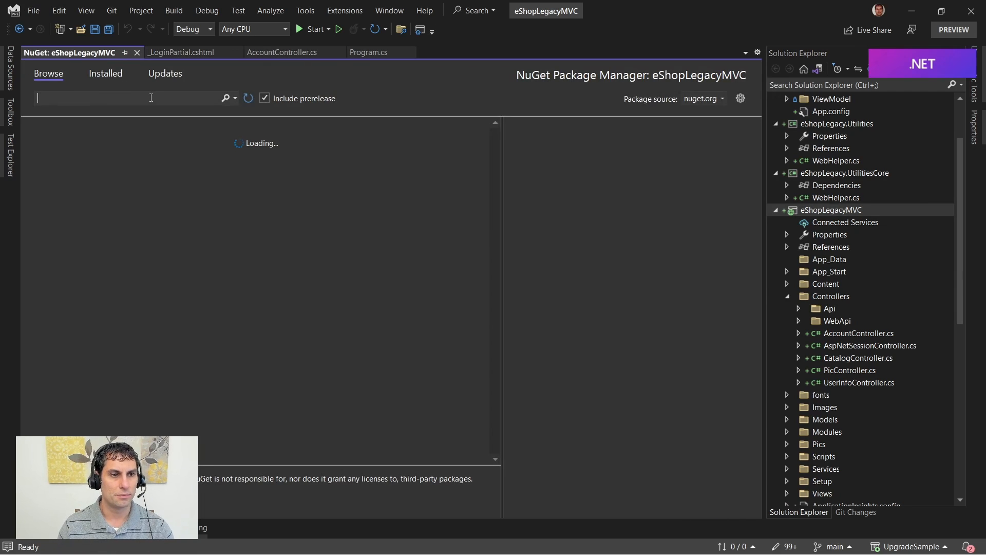
# - Install Microsoft.Owin.Security.Interop stable version 2.1.38 into eShopLegacyMVC, declining the prerelease
pyautogui.write('Mic')
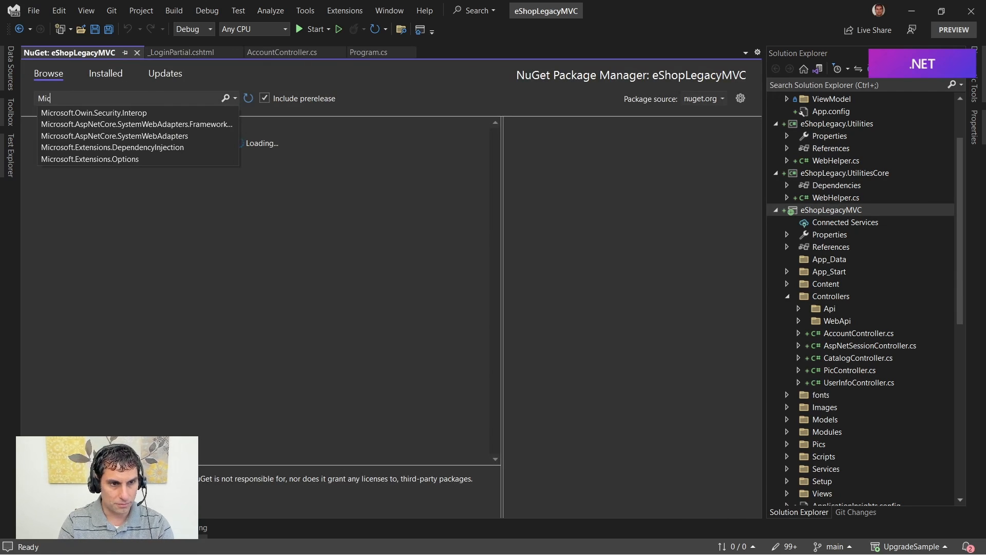
pyautogui.click(94, 113)
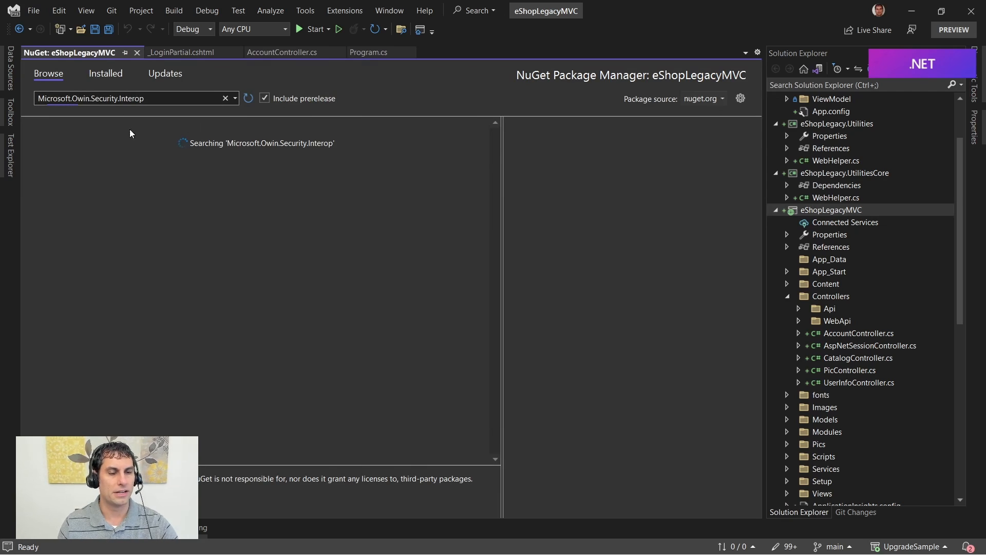
pyautogui.moveTo(220, 136)
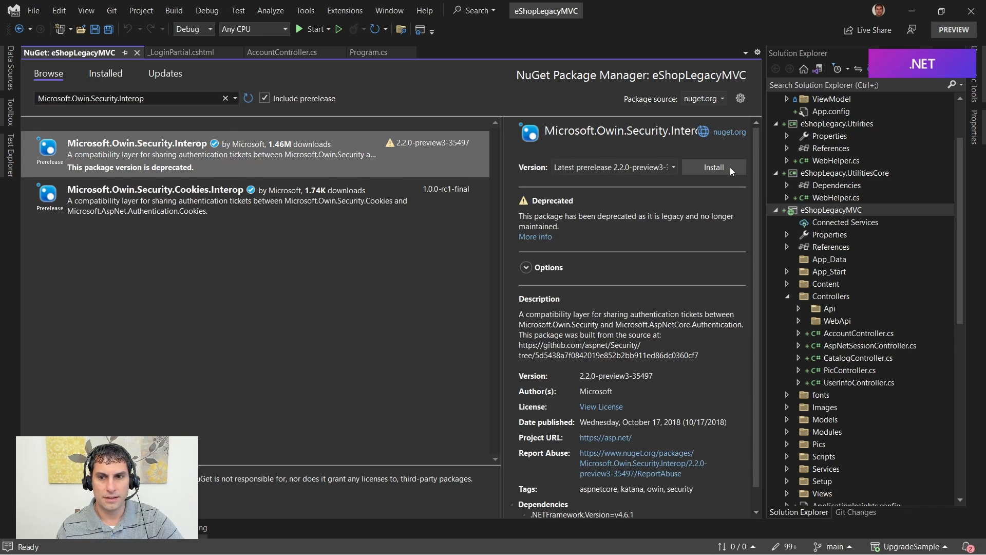
pyautogui.click(713, 166)
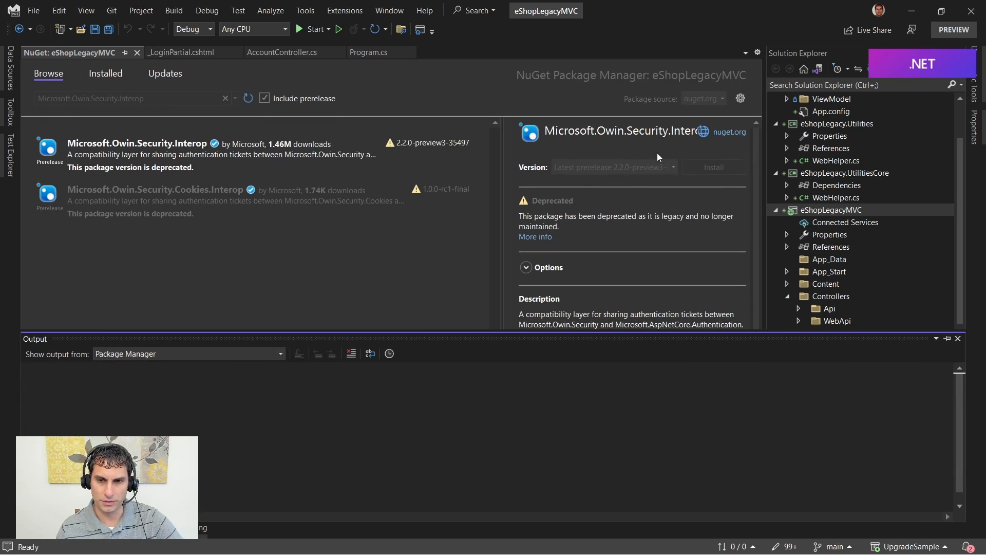
pyautogui.click(713, 166)
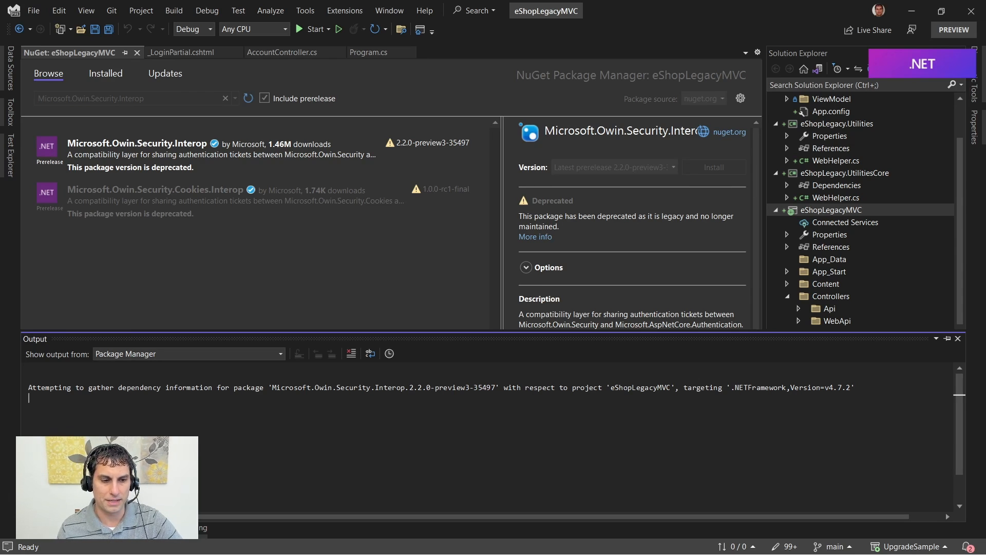
pyautogui.click(713, 167)
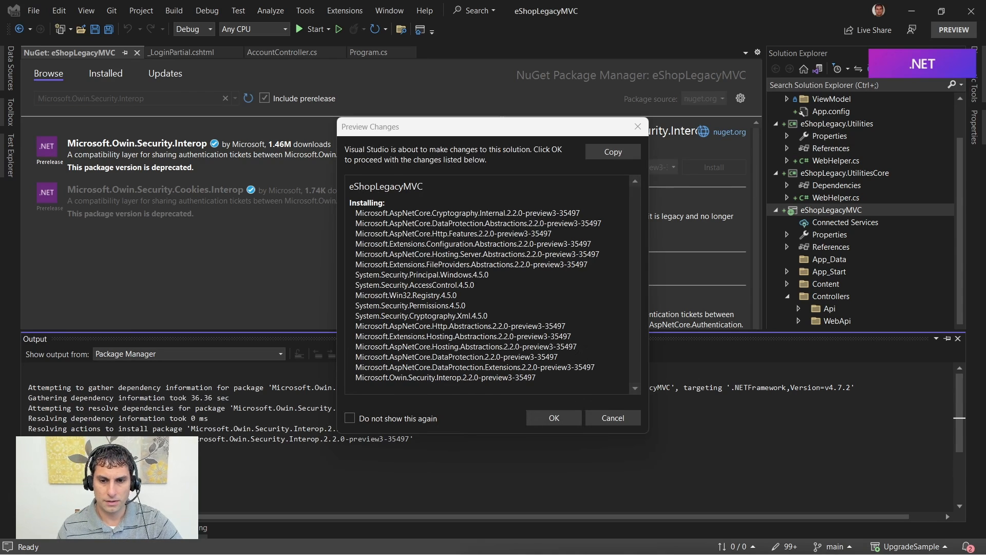
pyautogui.click(611, 419)
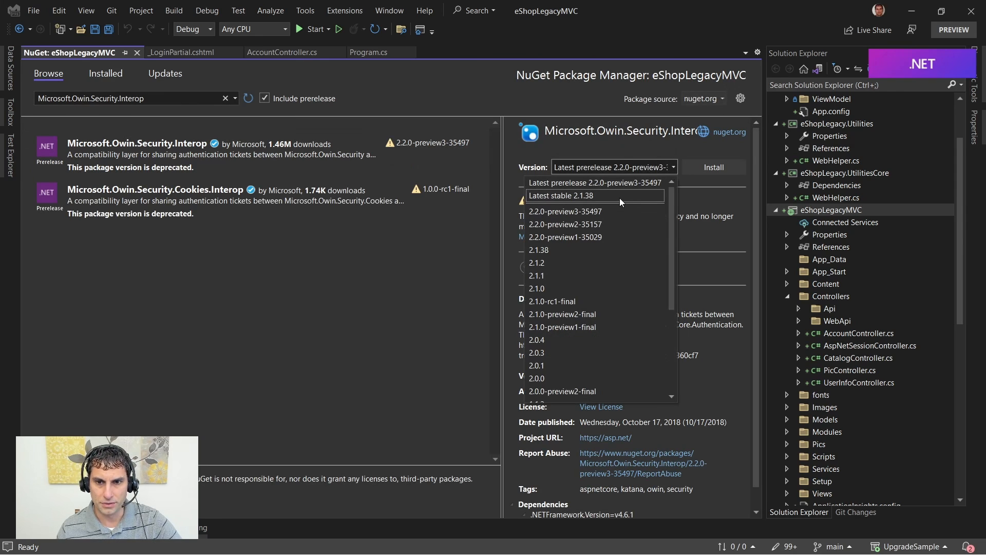
pyautogui.click(562, 196)
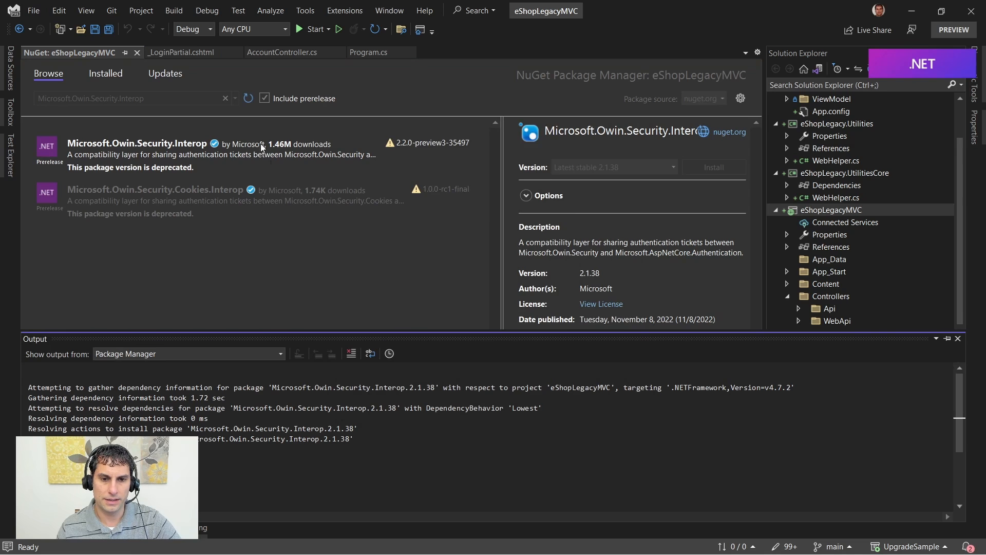
pyautogui.moveTo(349, 143)
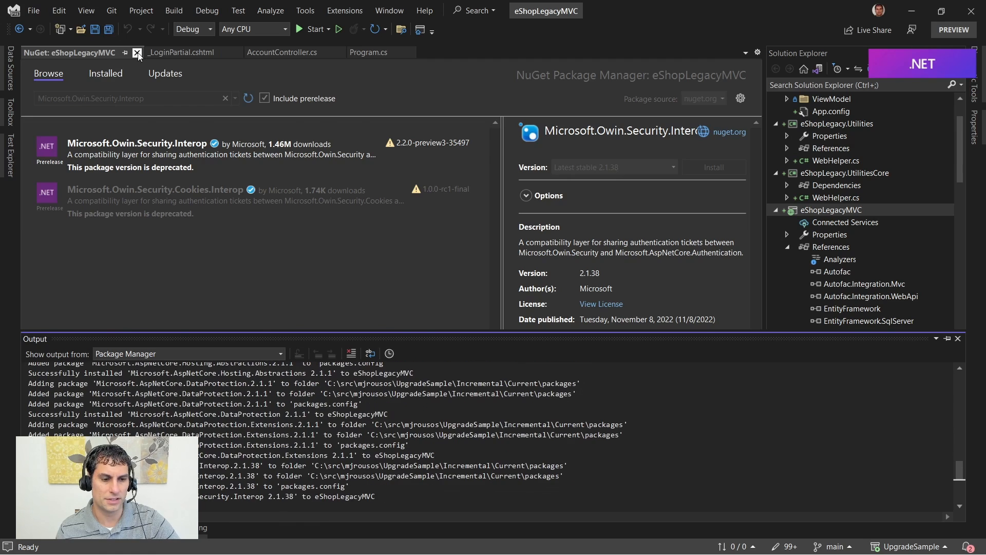
pyautogui.click(137, 53)
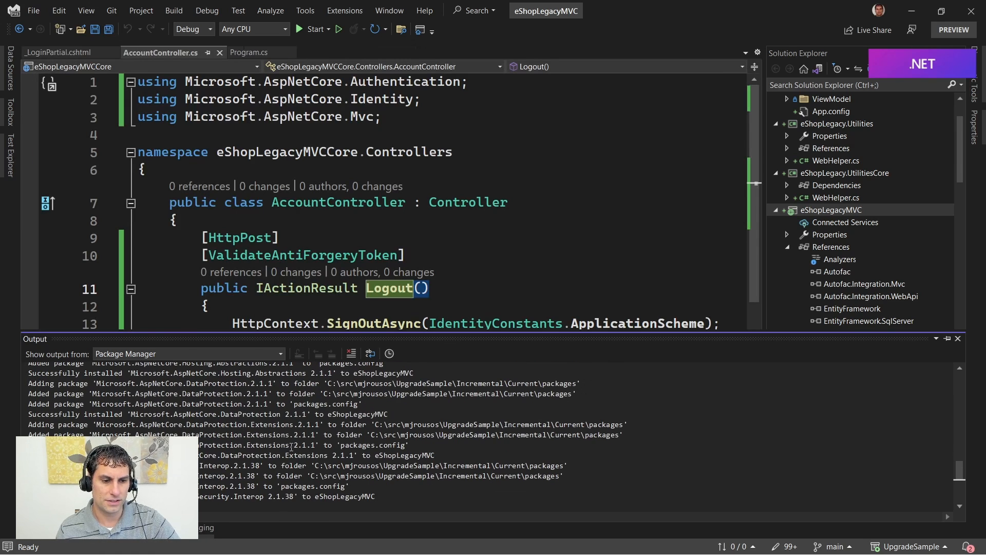
# - Save the AccountController edits and scroll to the cookie authentication setup
pyautogui.click(95, 30)
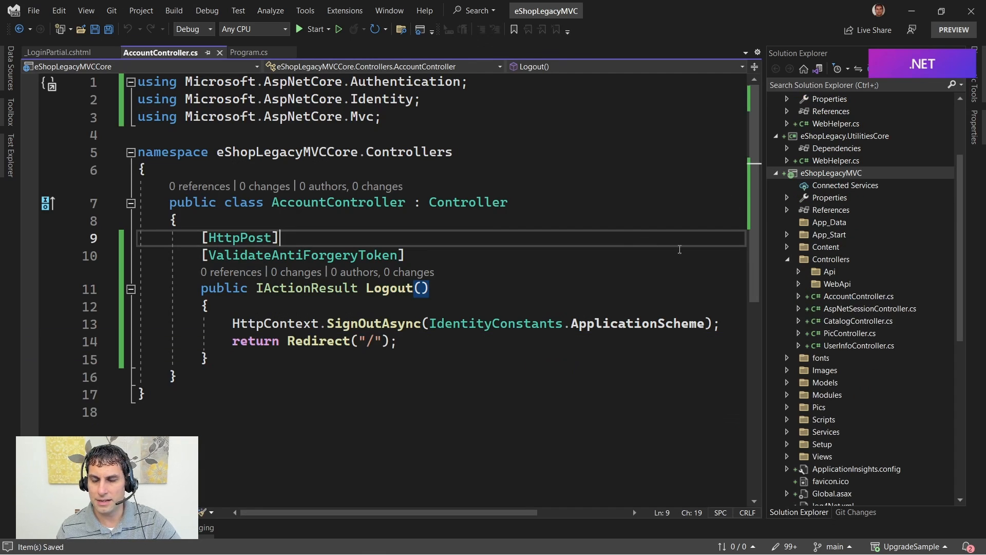
pyautogui.scroll(-3)
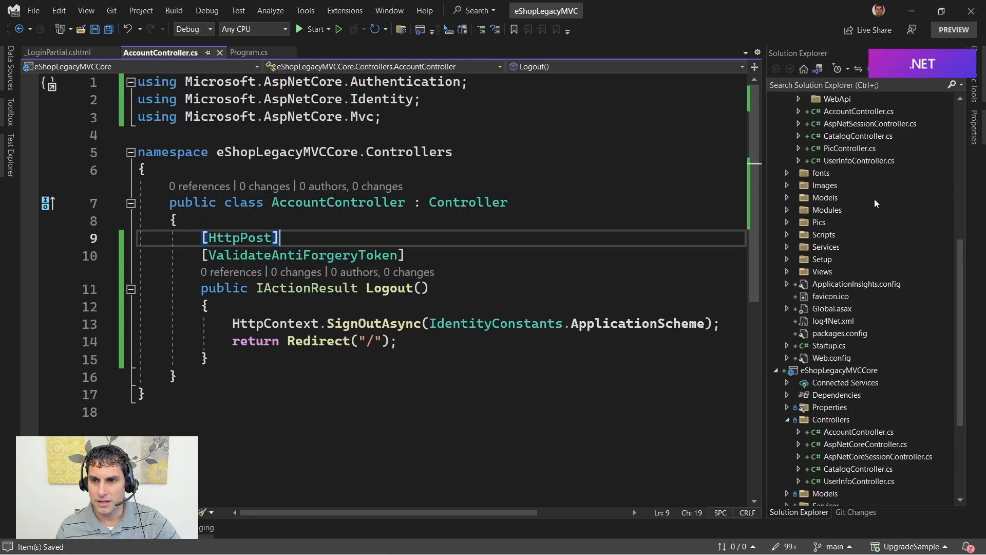
pyautogui.scroll(3)
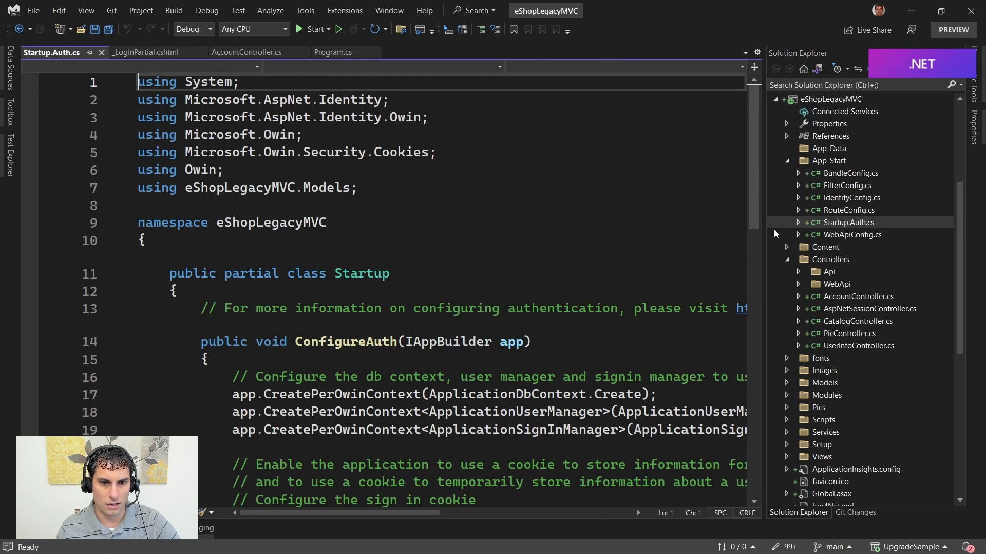
pyautogui.scroll(-3)
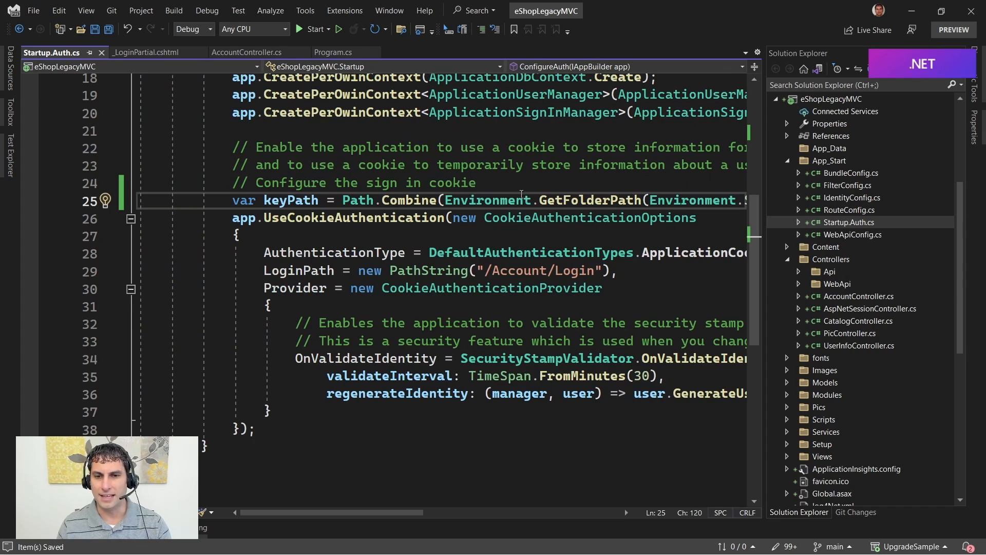
pyautogui.moveTo(504, 200)
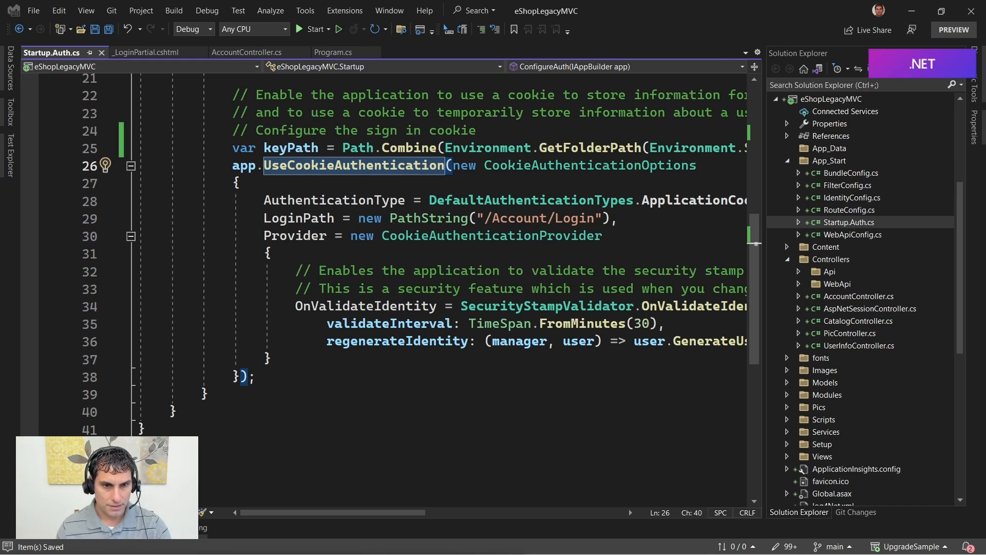
pyautogui.moveTo(630, 234)
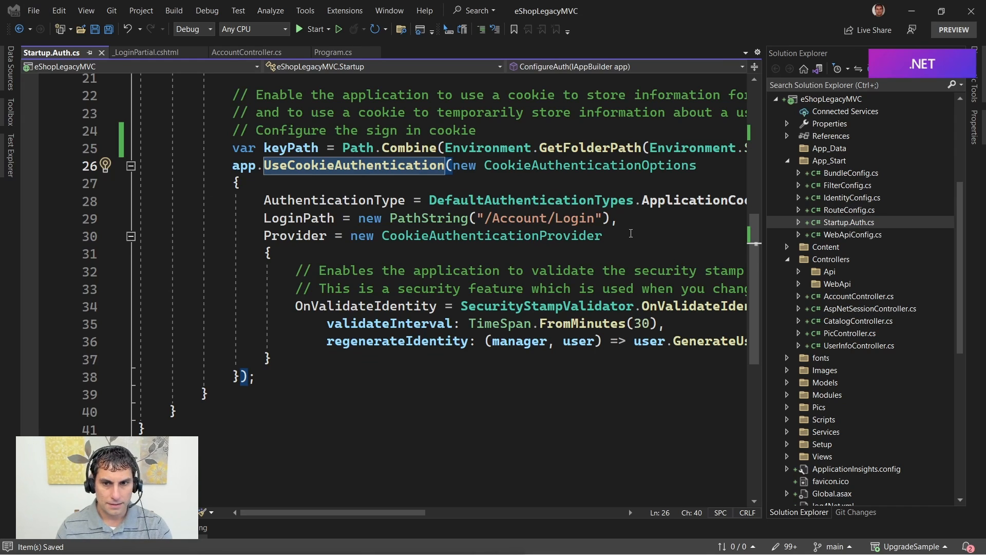
# - Add CookieName .AspNet.ApplicationCookie, Lax SameSite, sliding 120-minute expiry and DataProtectorShim ticket format to the cookie options
pyautogui.click(616, 218)
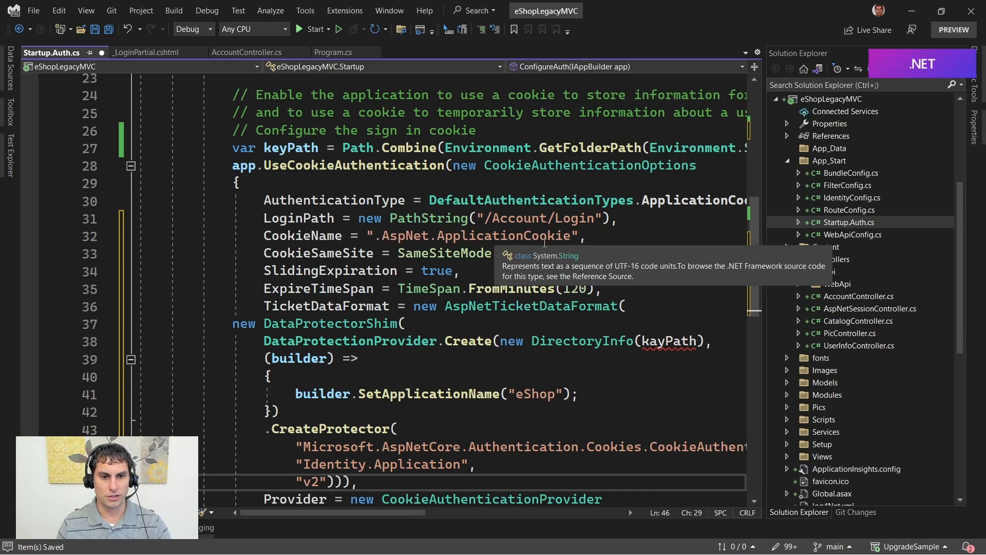
pyautogui.moveTo(510, 261)
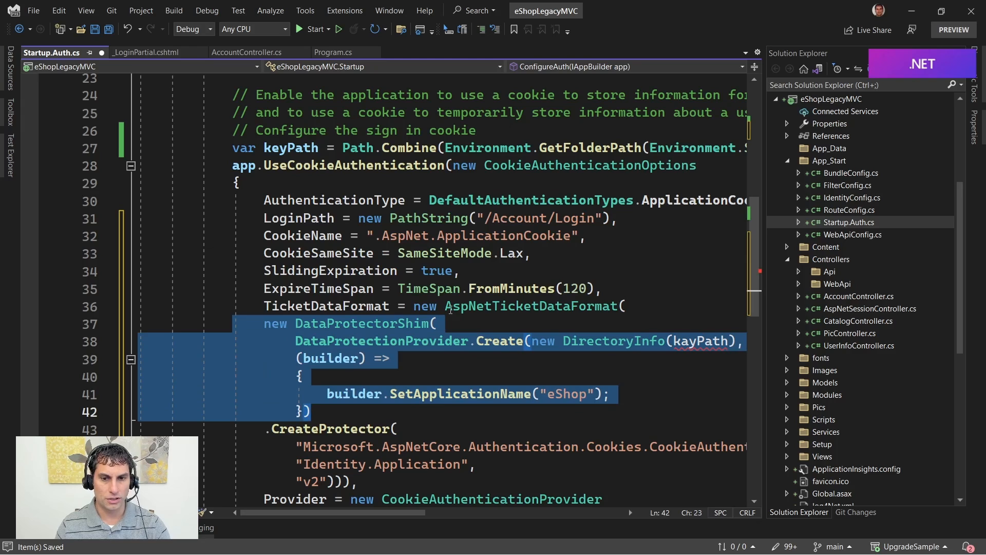
pyautogui.doubleClick(325, 306)
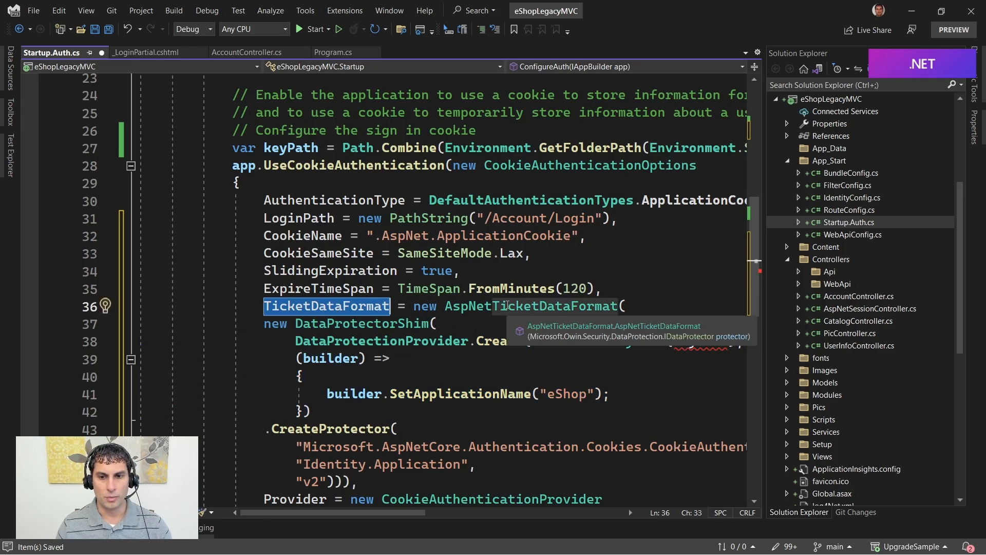
pyautogui.click(362, 323)
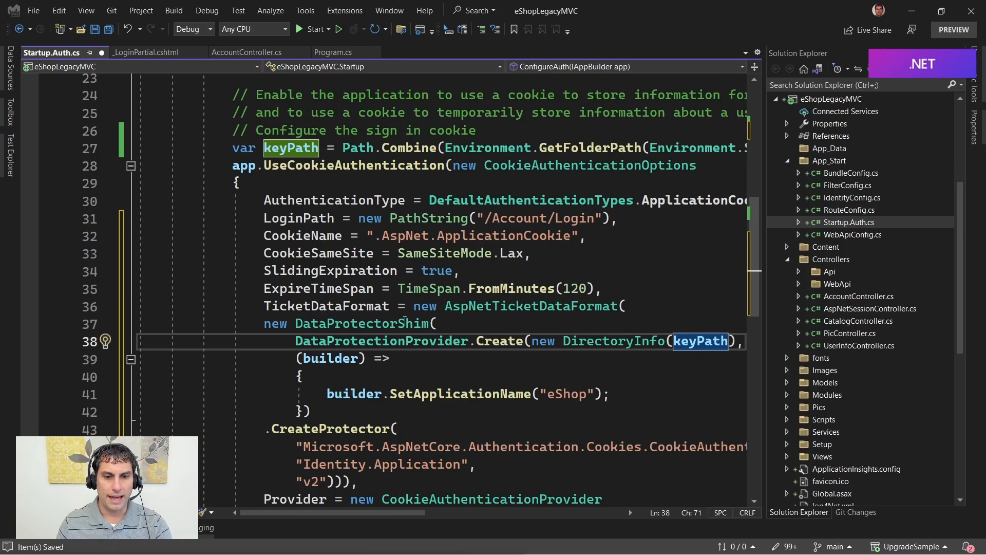
pyautogui.doubleClick(362, 324)
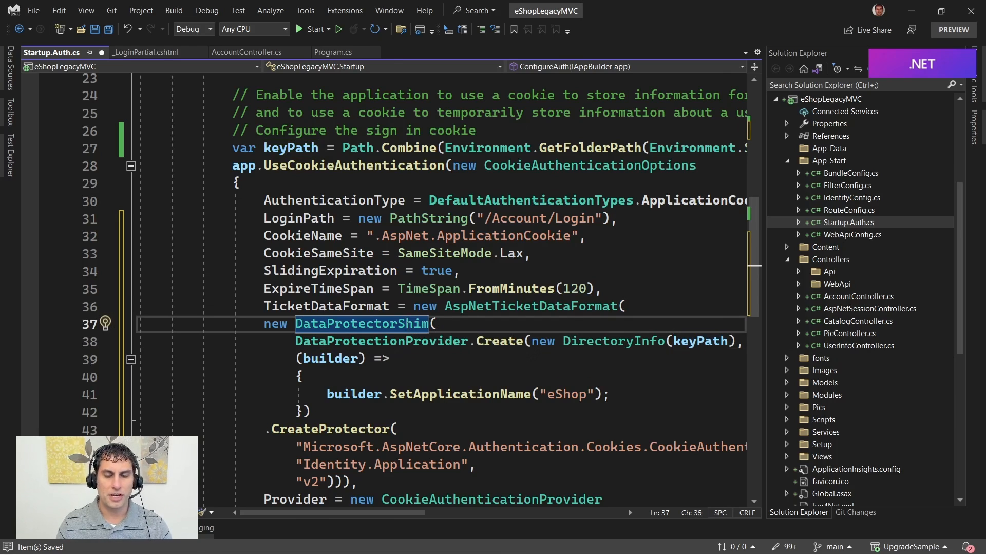
pyautogui.moveTo(379, 340)
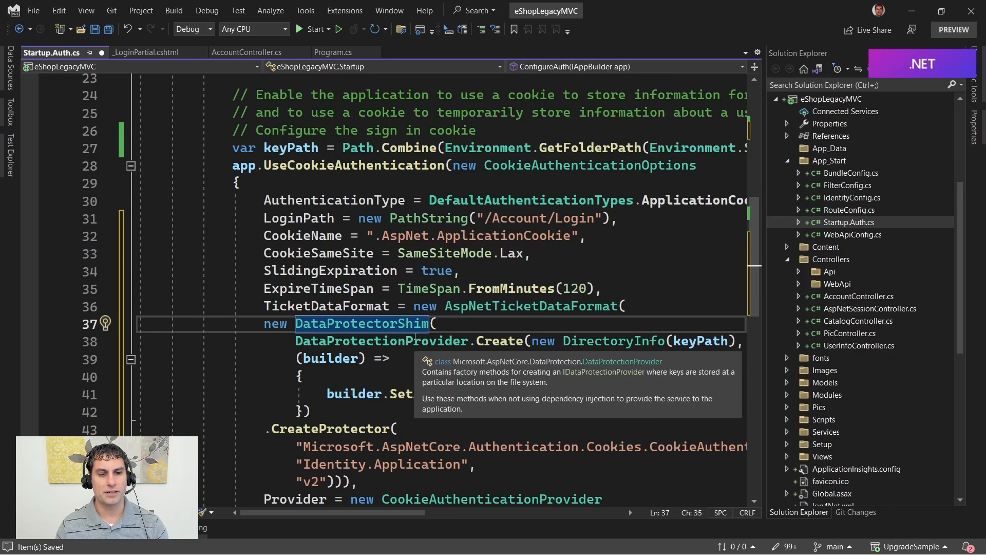
pyautogui.scroll(-3)
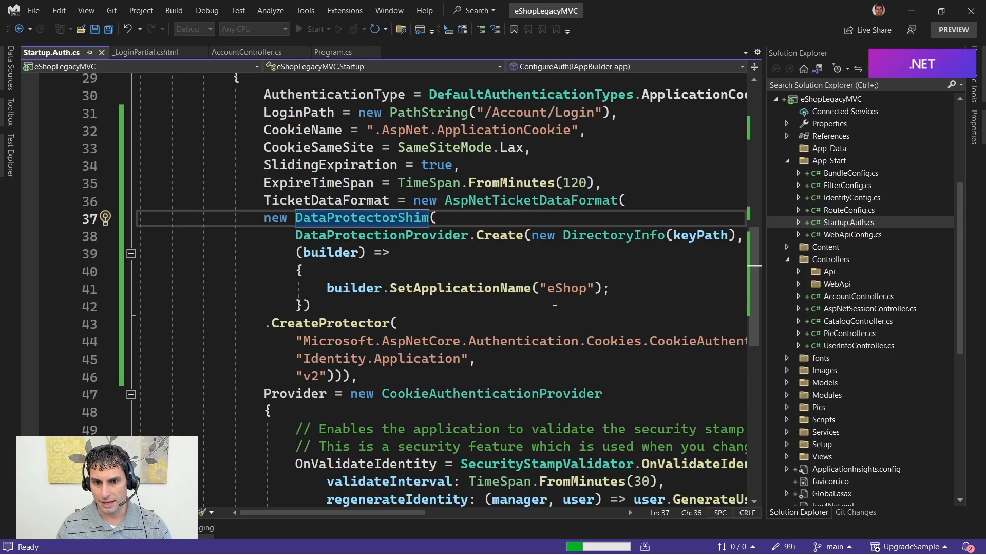
pyautogui.moveTo(566, 287)
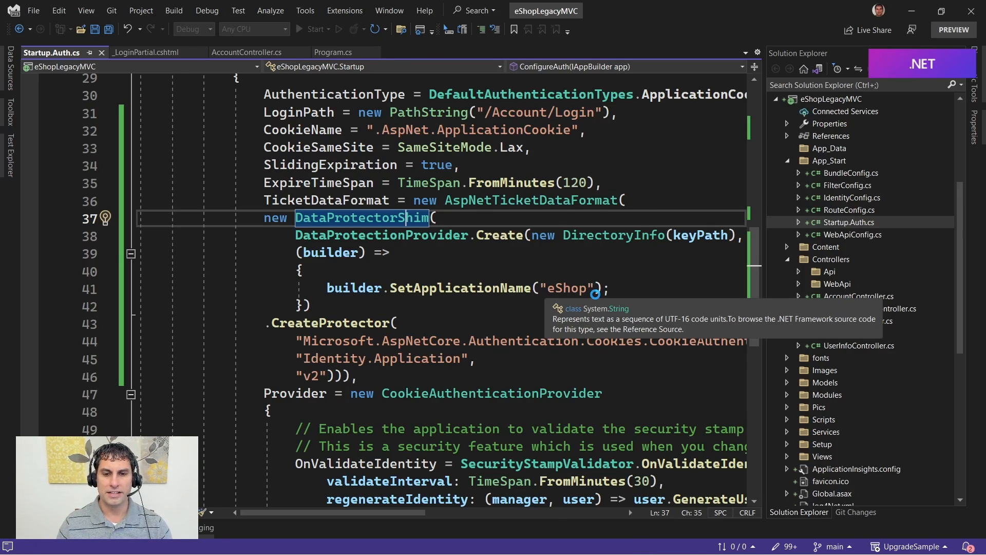
# - Browse the Catalog manager home page at localhost:7000, scrolling through the products to the paging footer and back
pyautogui.click(308, 29)
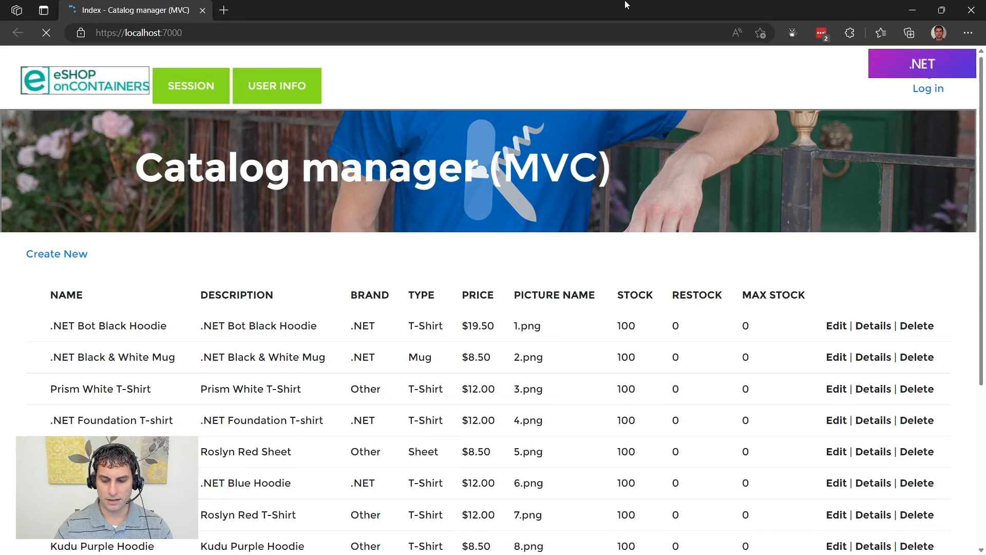
pyautogui.scroll(-3)
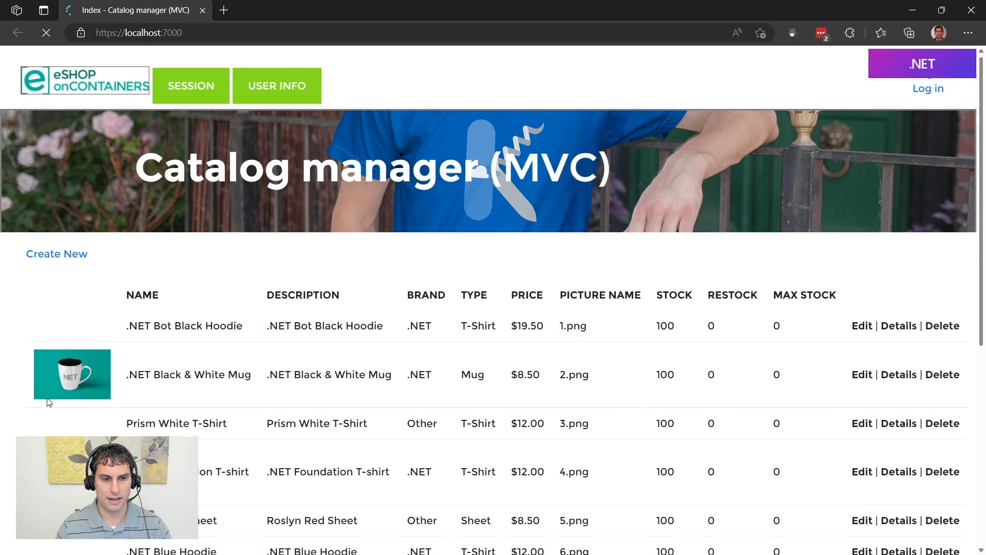
pyautogui.scroll(-3)
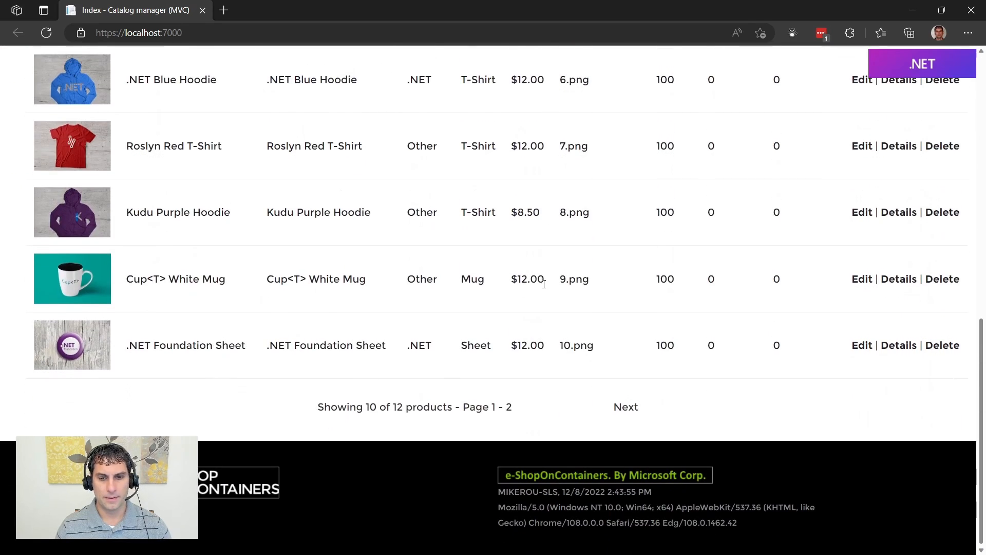
pyautogui.scroll(3)
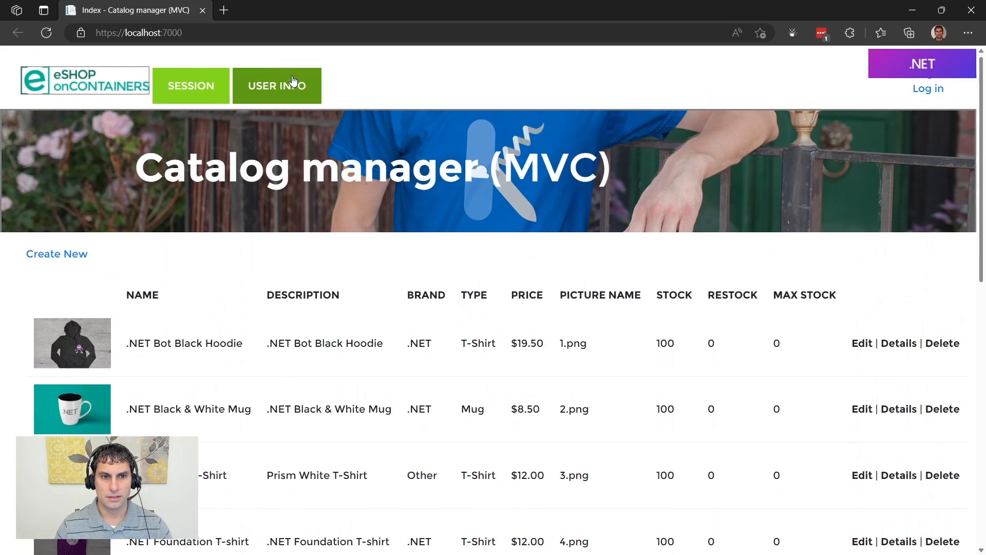
# - Sign in through the Log in page with email and password to reach the User Info claims page
pyautogui.click(276, 85)
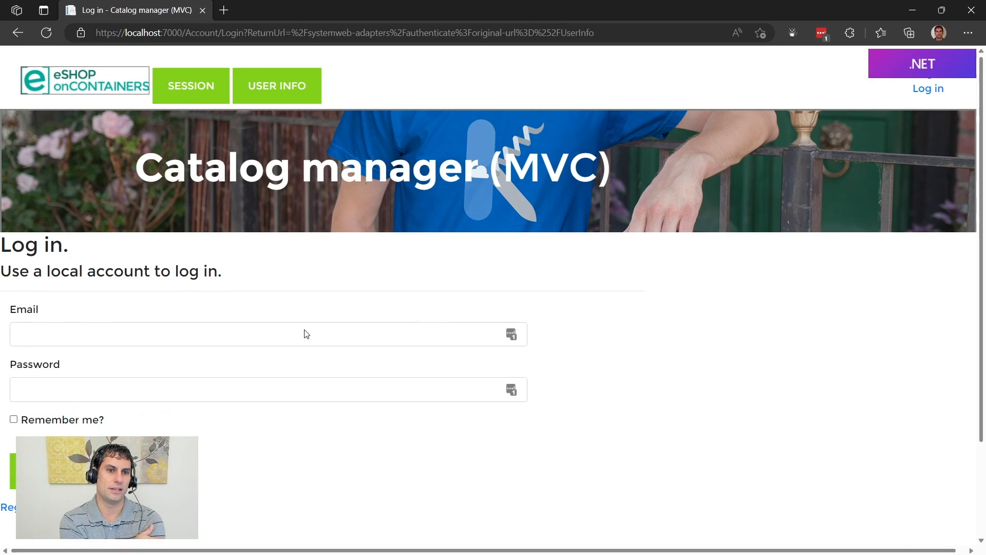
pyautogui.write('aW')
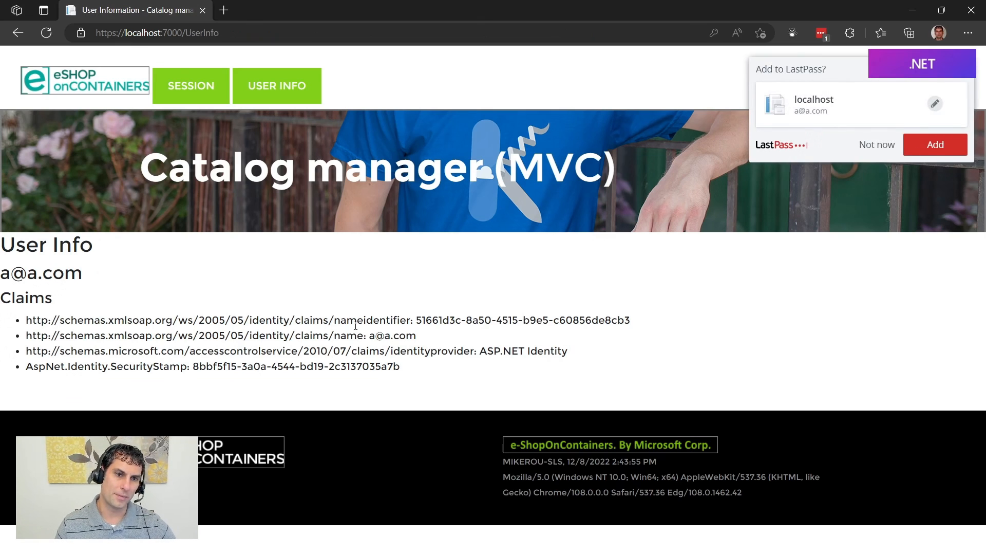
# - Choose Not now on the password-saving prompt and return to the catalog home showing Log off
pyautogui.click(876, 144)
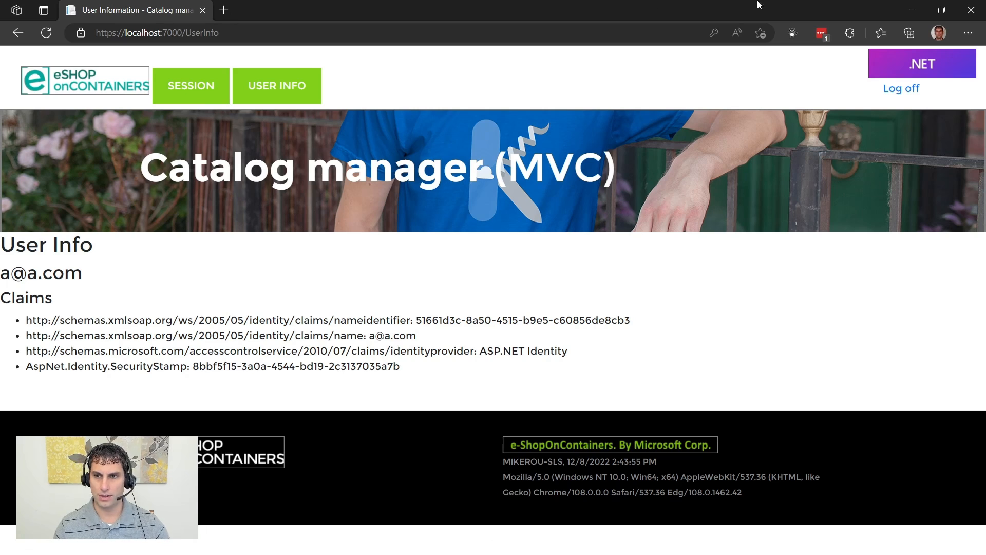
pyautogui.moveTo(896, 85)
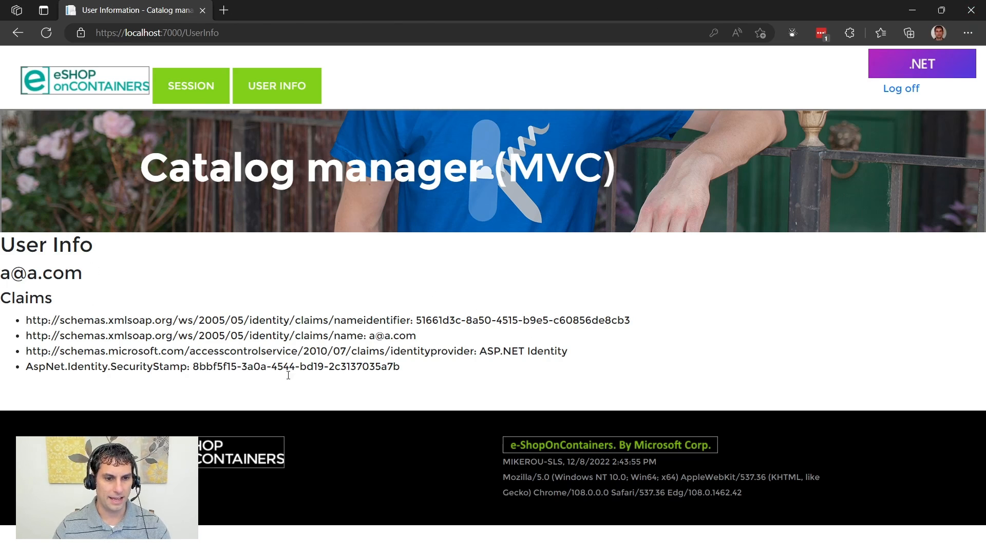
pyautogui.moveTo(546, 273)
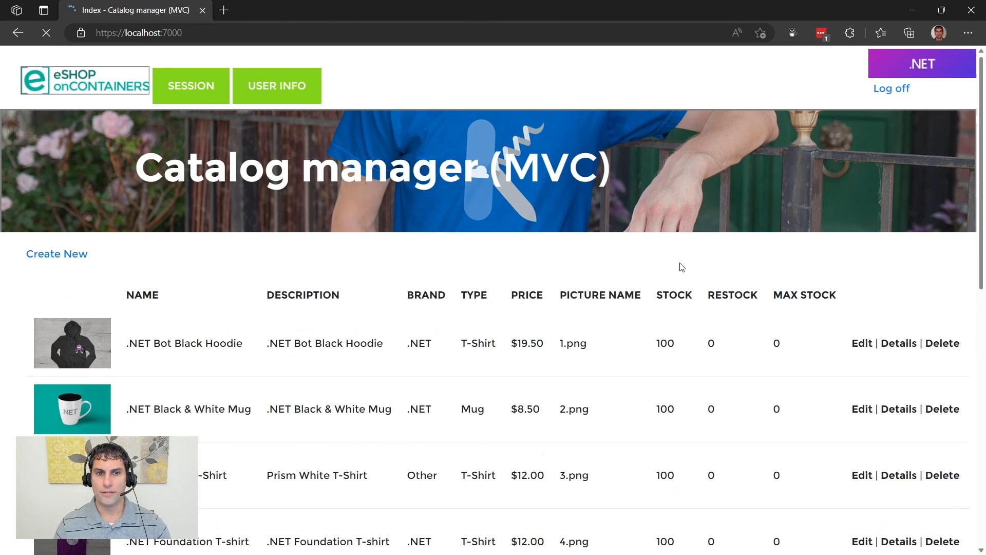
pyautogui.moveTo(892, 89)
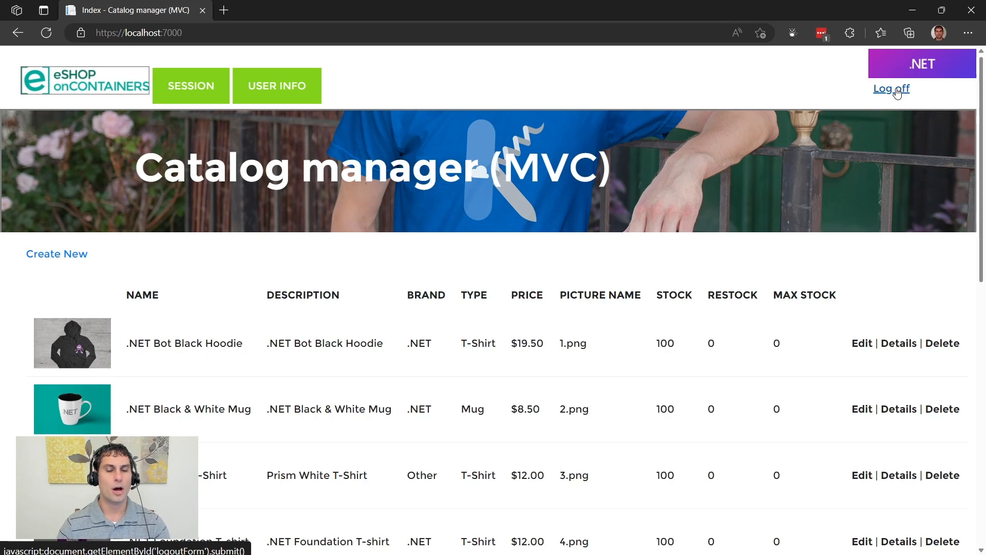
pyautogui.click(891, 88)
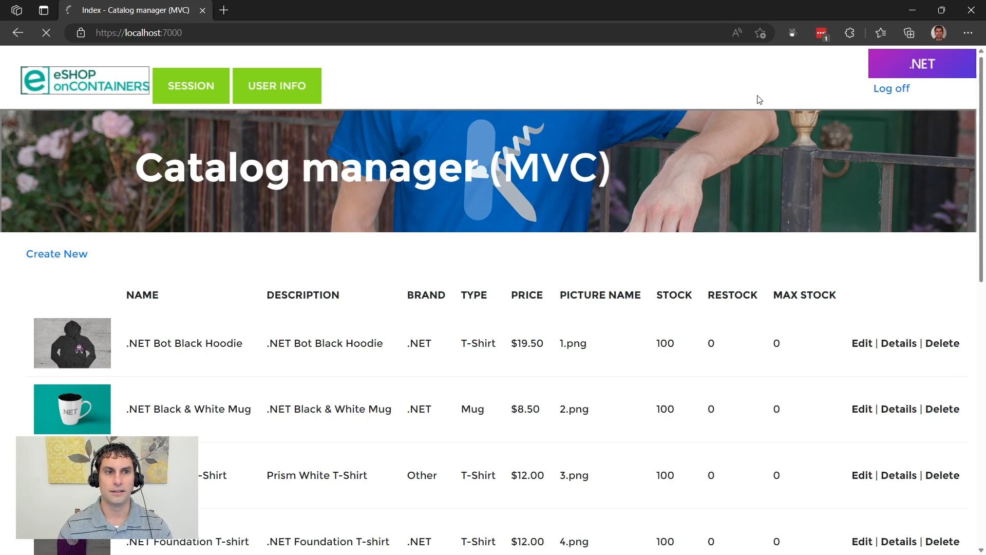
pyautogui.click(891, 89)
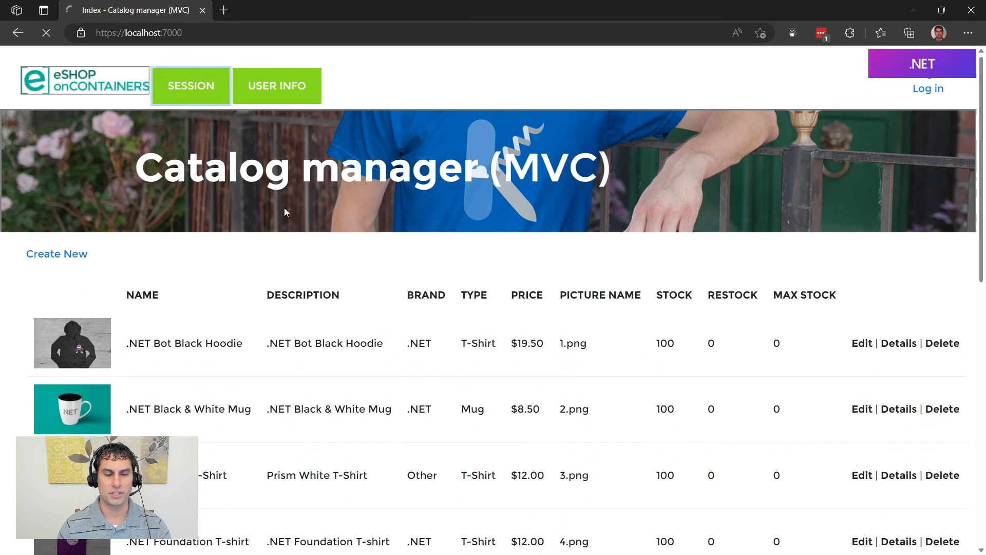
pyautogui.moveTo(191, 85)
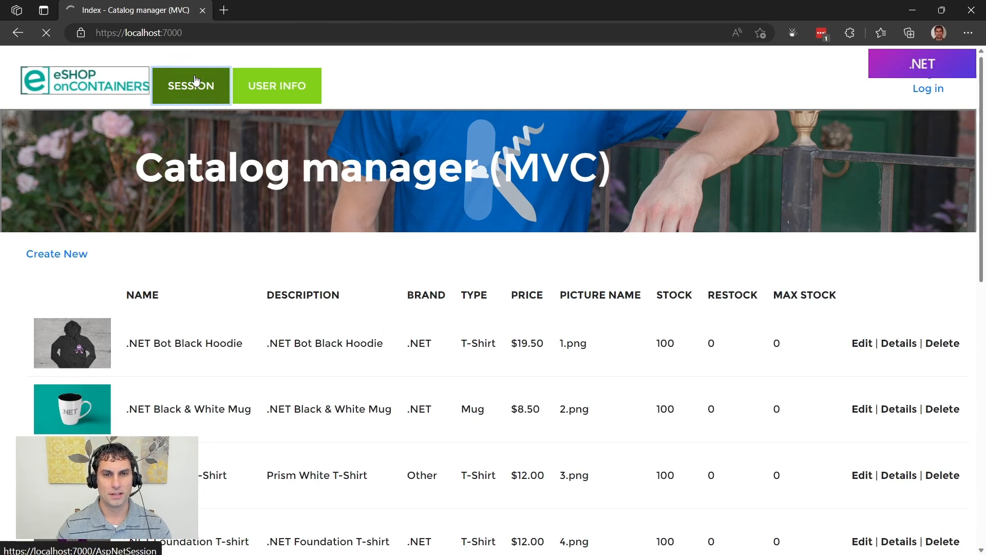
pyautogui.moveTo(211, 112)
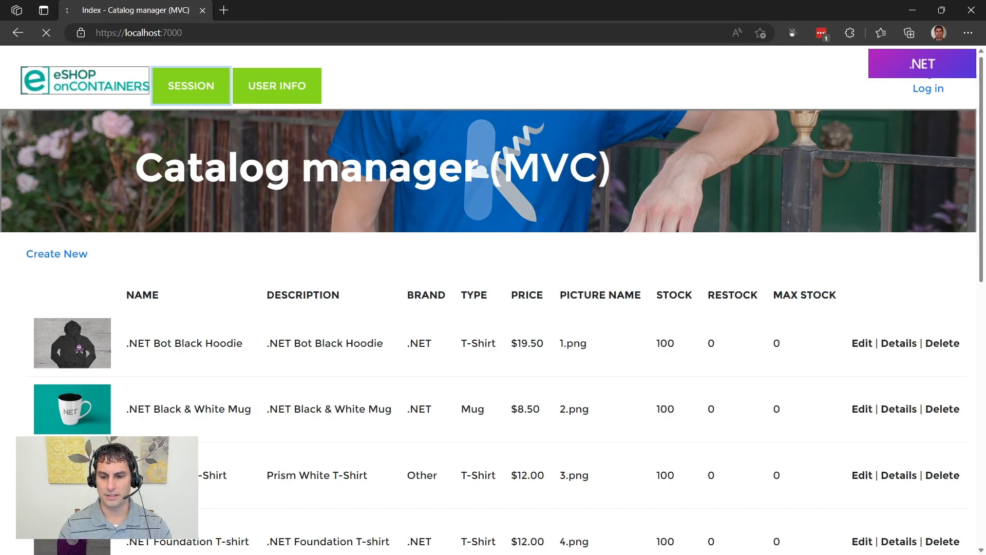
pyautogui.click(190, 85)
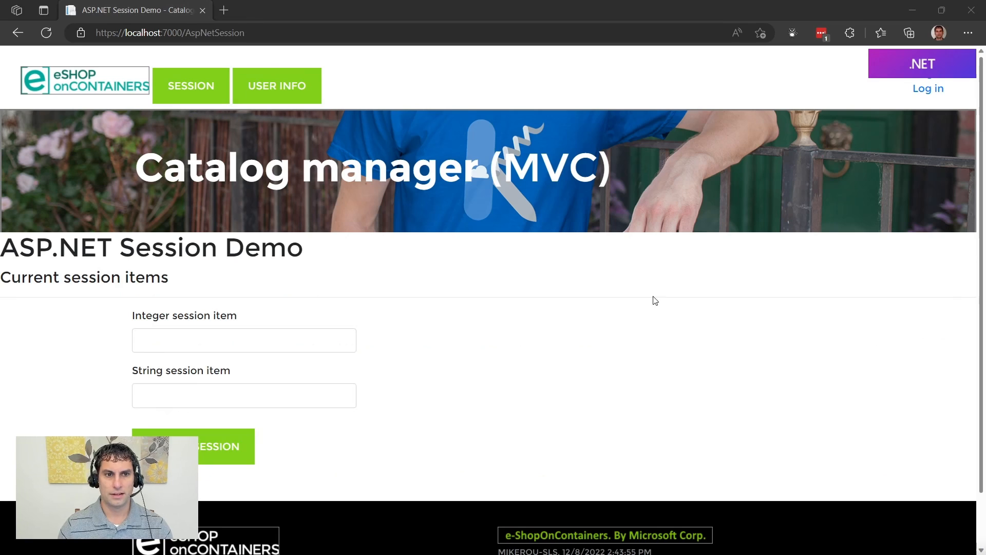
pyautogui.moveTo(980, 82)
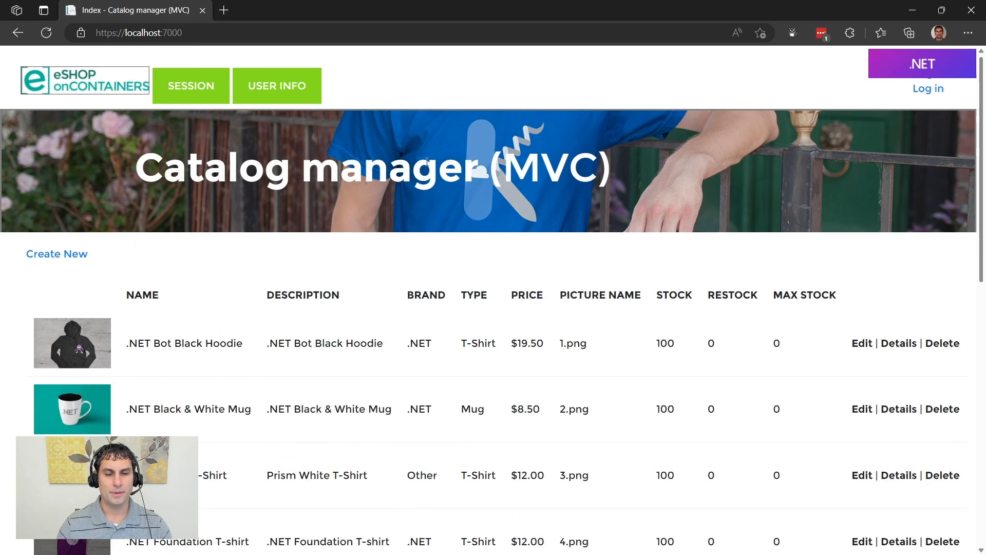
pyautogui.moveTo(314, 246)
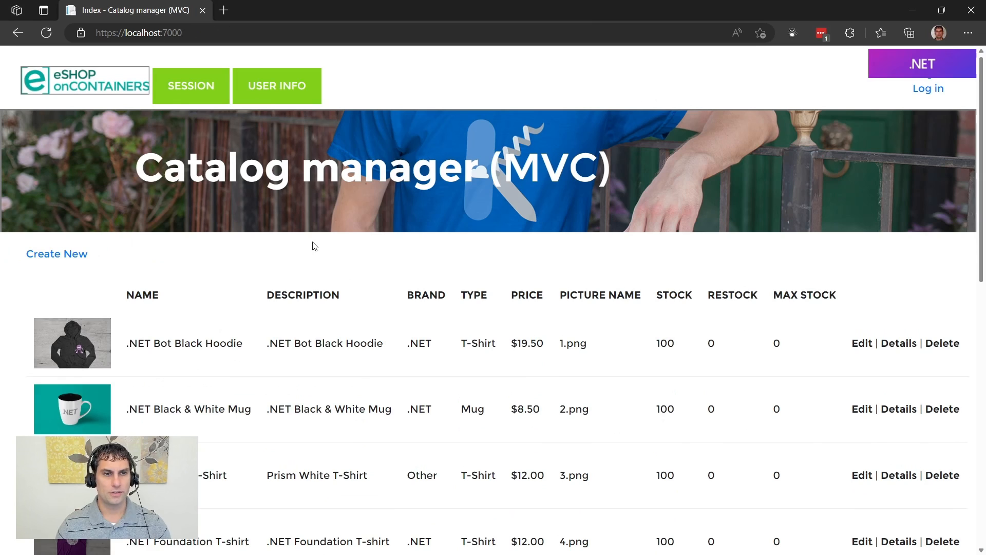
pyautogui.moveTo(562, 243)
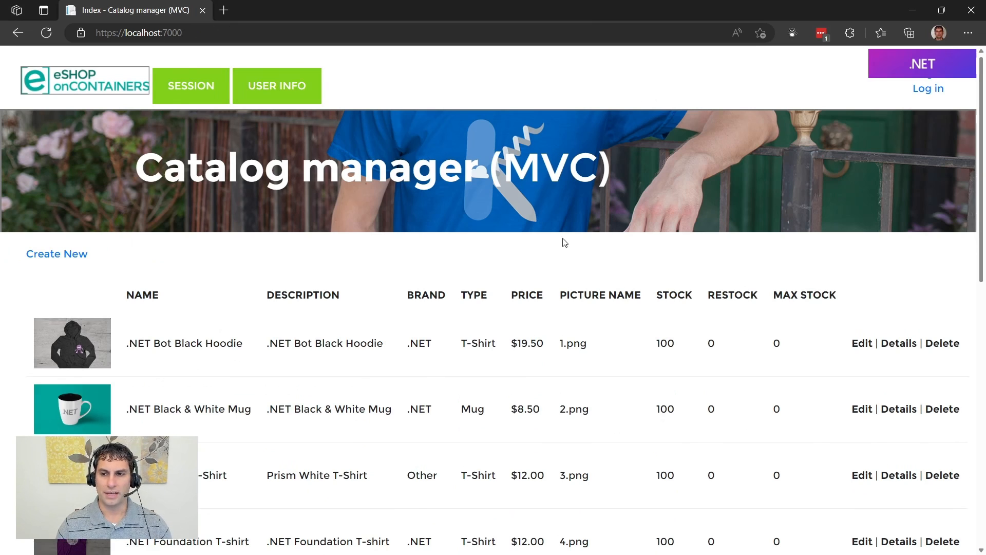
pyautogui.moveTo(626, 261)
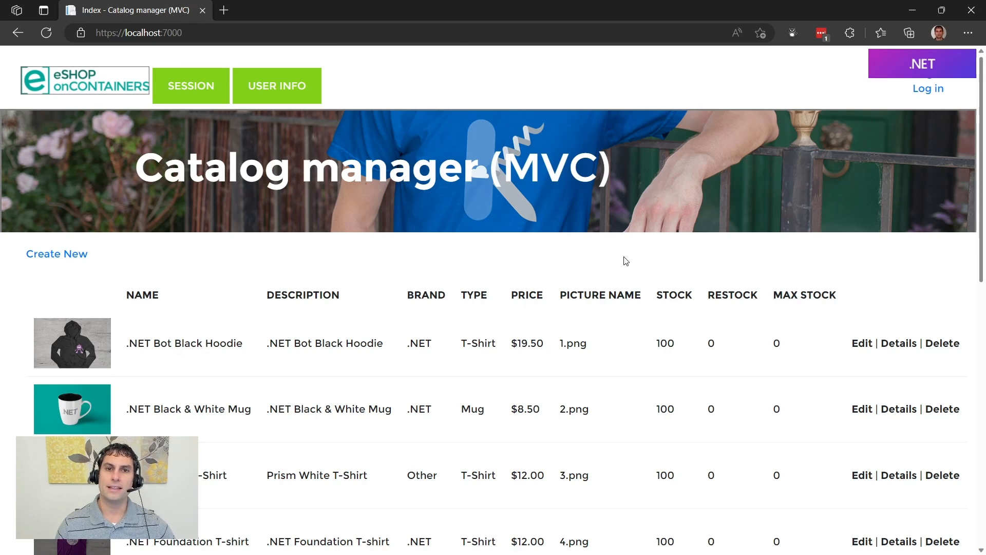
pyautogui.moveTo(862, 99)
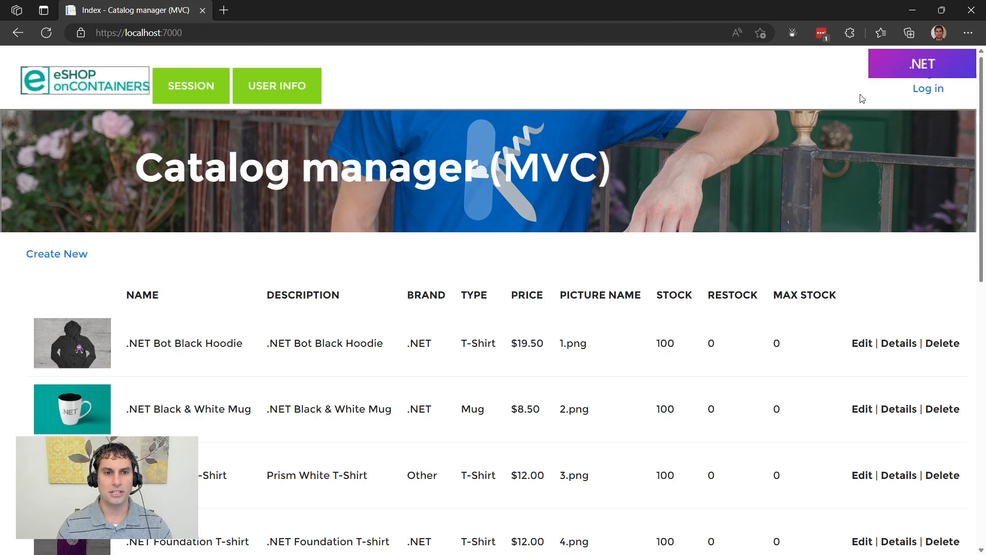
pyautogui.scroll(-3)
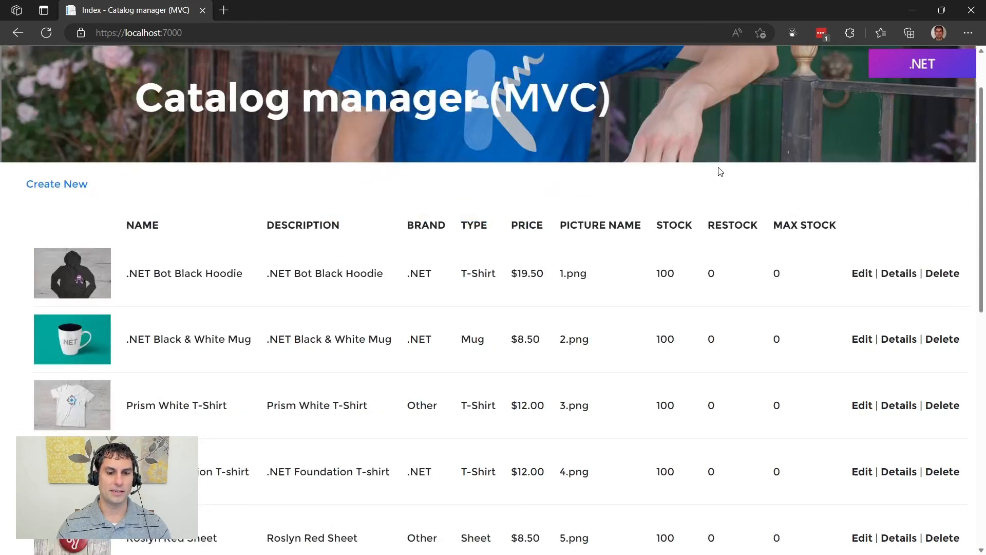
pyautogui.scroll(-3)
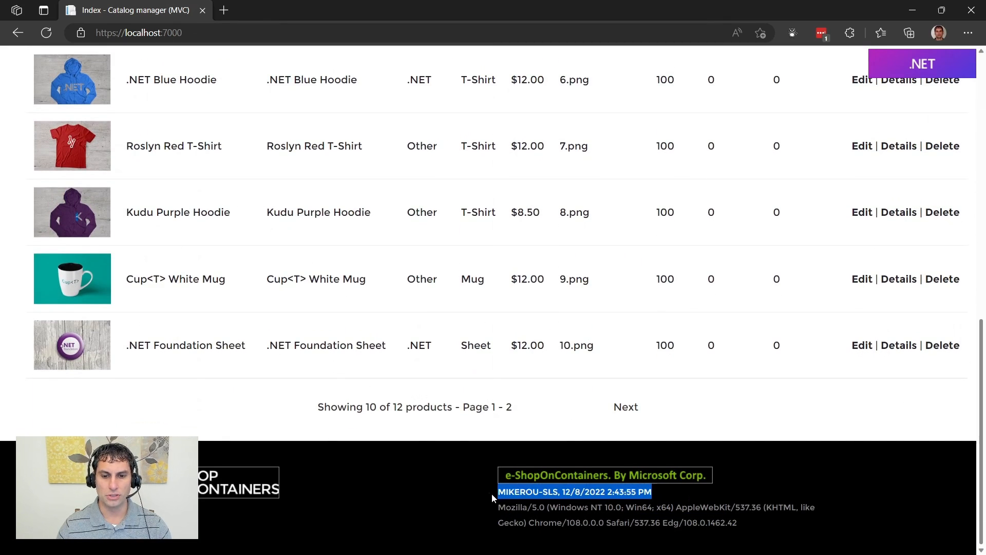
pyautogui.moveTo(700, 494)
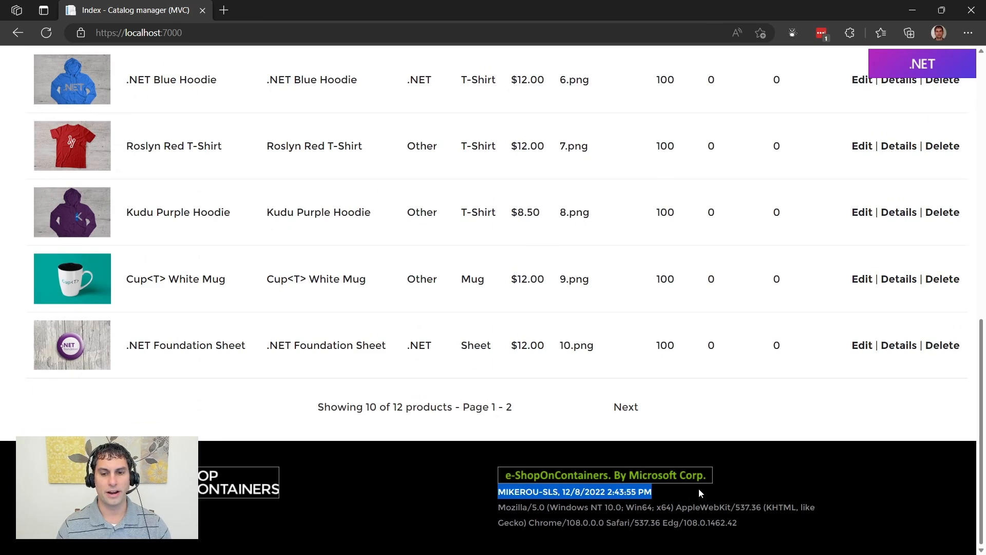
pyautogui.moveTo(509, 502)
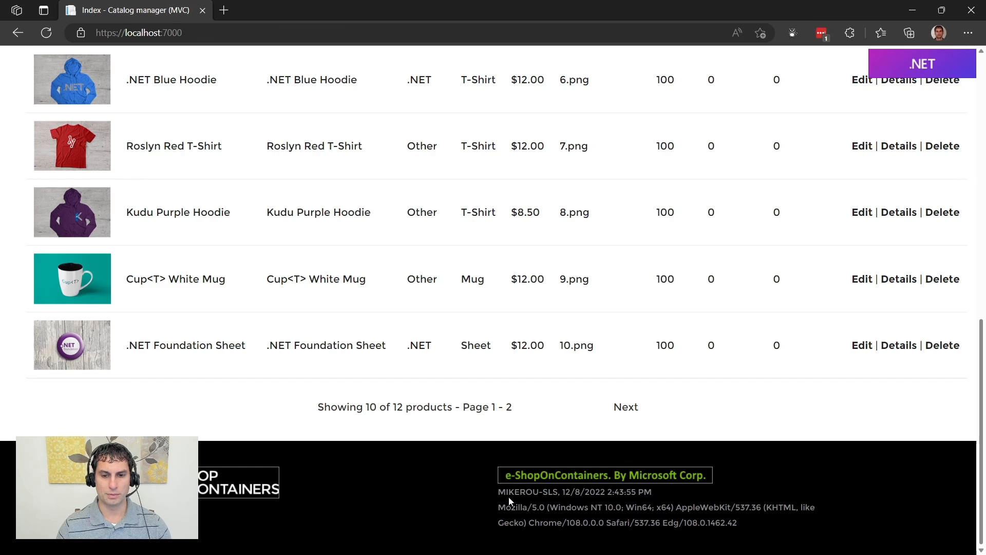
pyautogui.scroll(3)
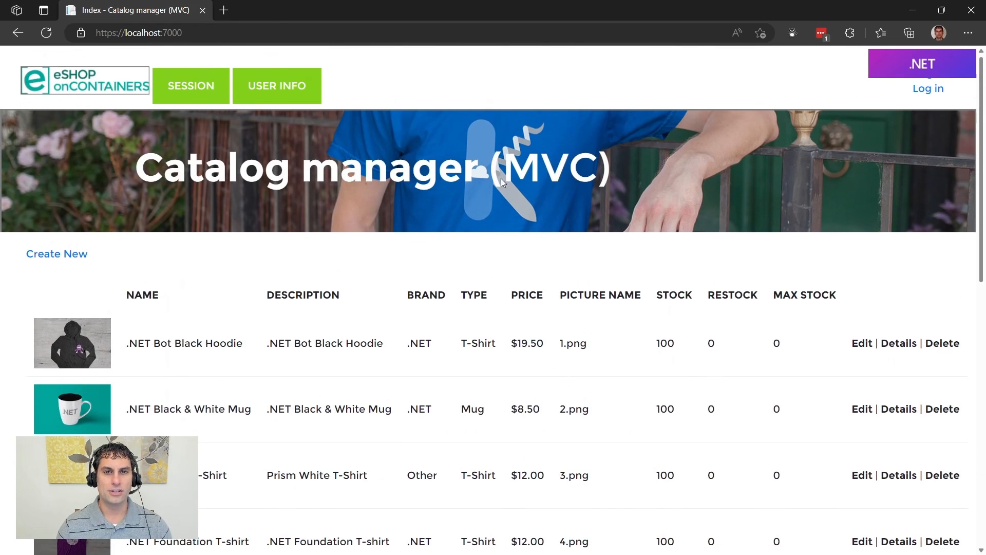
pyautogui.moveTo(508, 104)
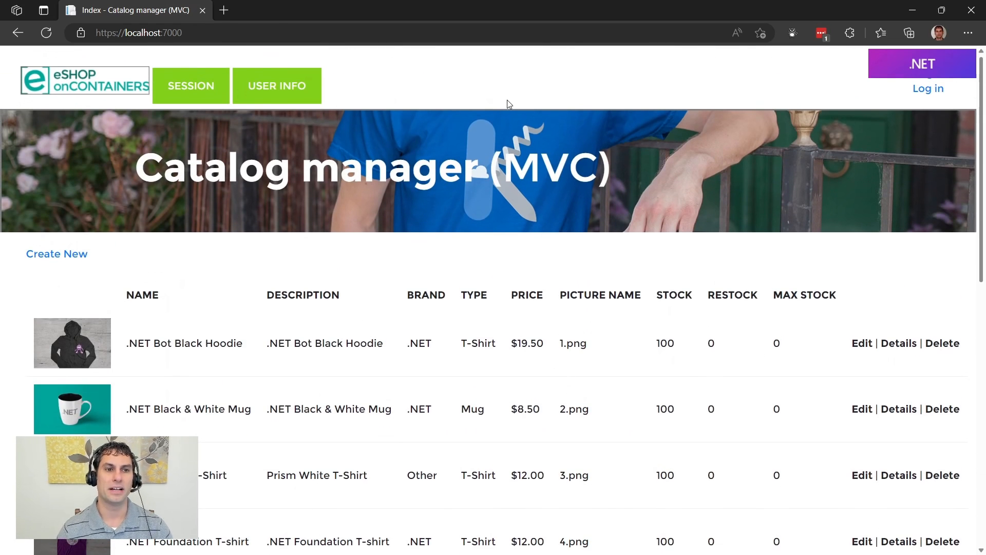
pyautogui.moveTo(499, 125)
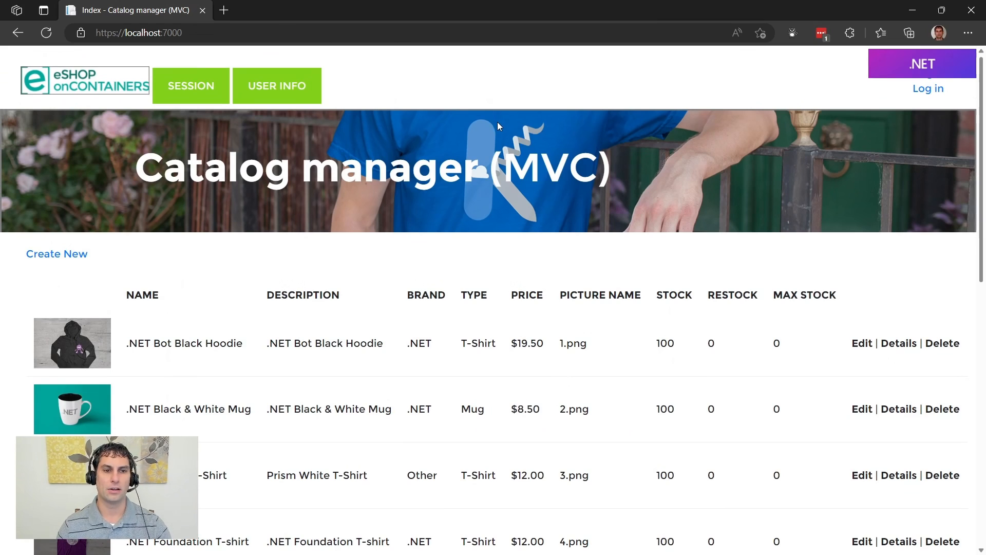
pyautogui.moveTo(518, 246)
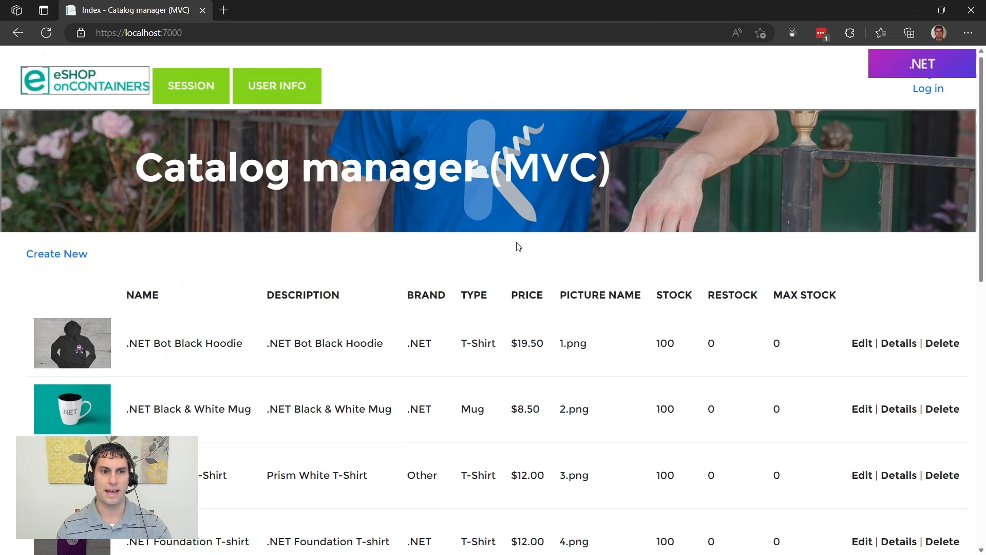
pyautogui.moveTo(277, 85)
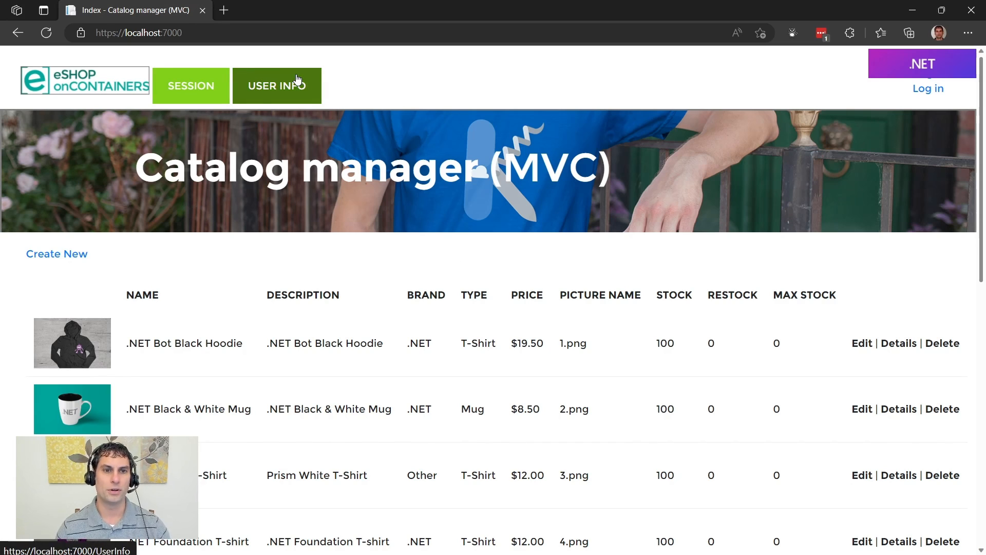
pyautogui.moveTo(363, 97)
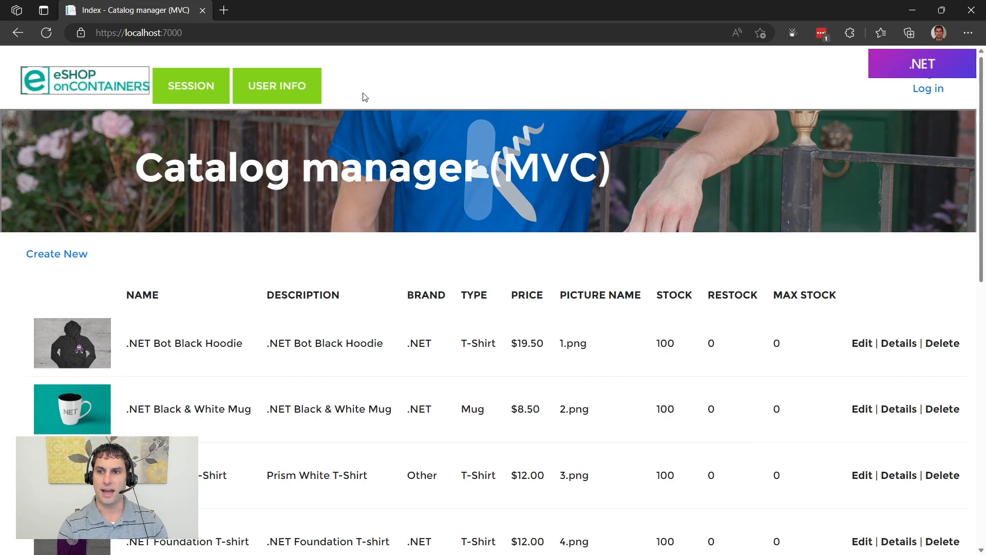
pyautogui.moveTo(52, 372)
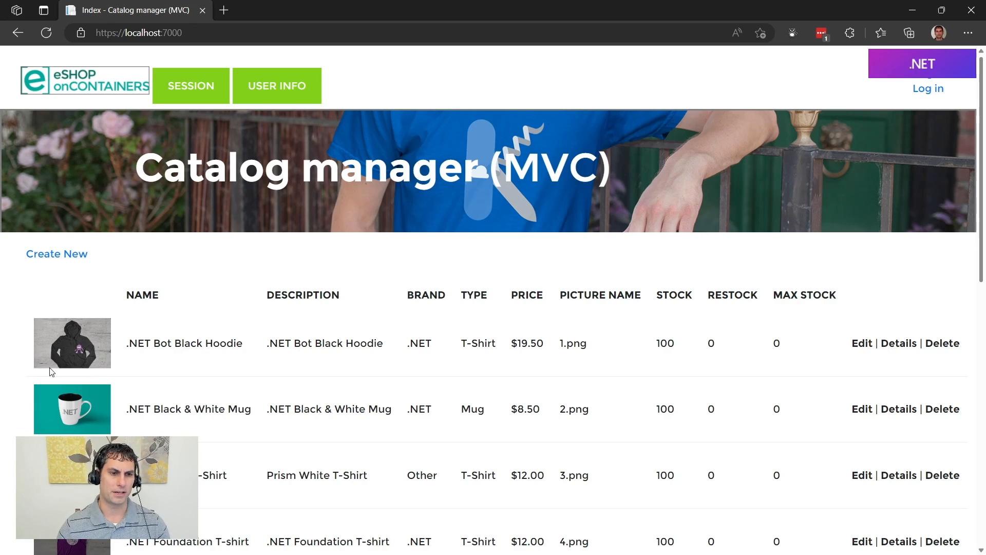
pyautogui.moveTo(415, 274)
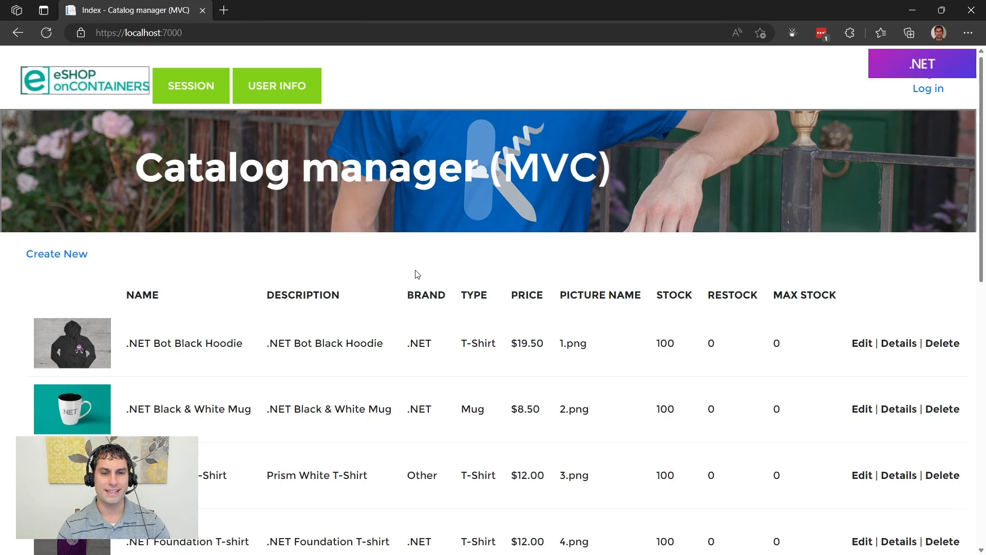
pyautogui.moveTo(91, 332)
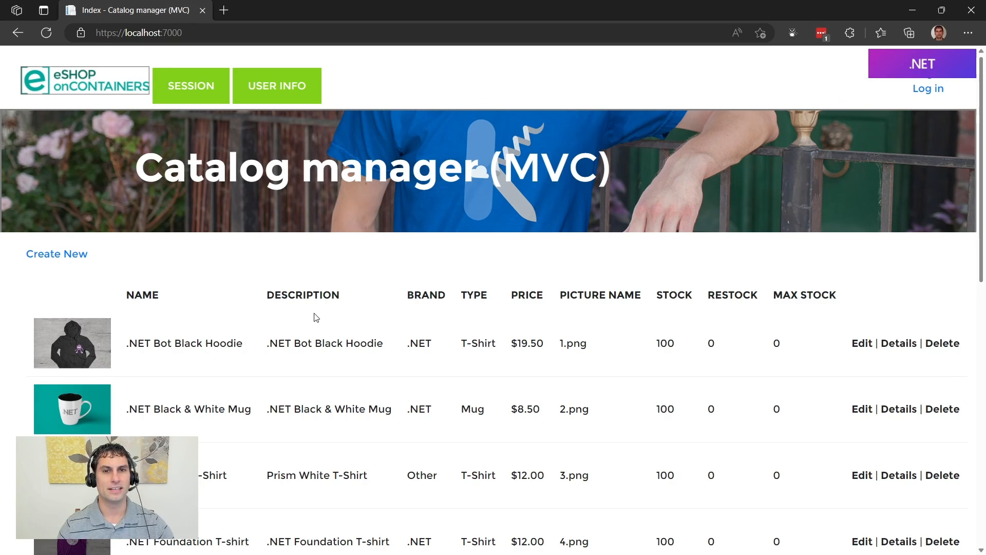
pyautogui.moveTo(209, 295)
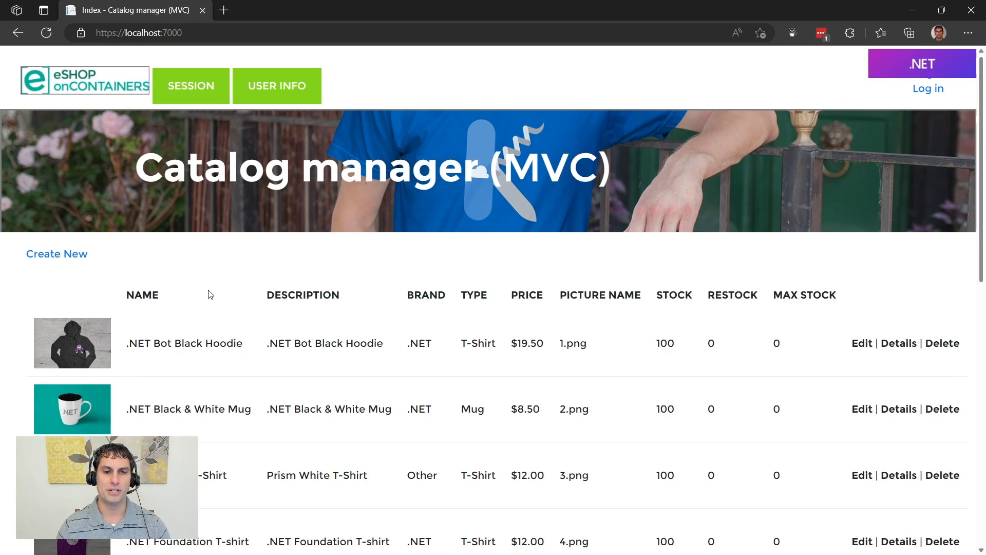